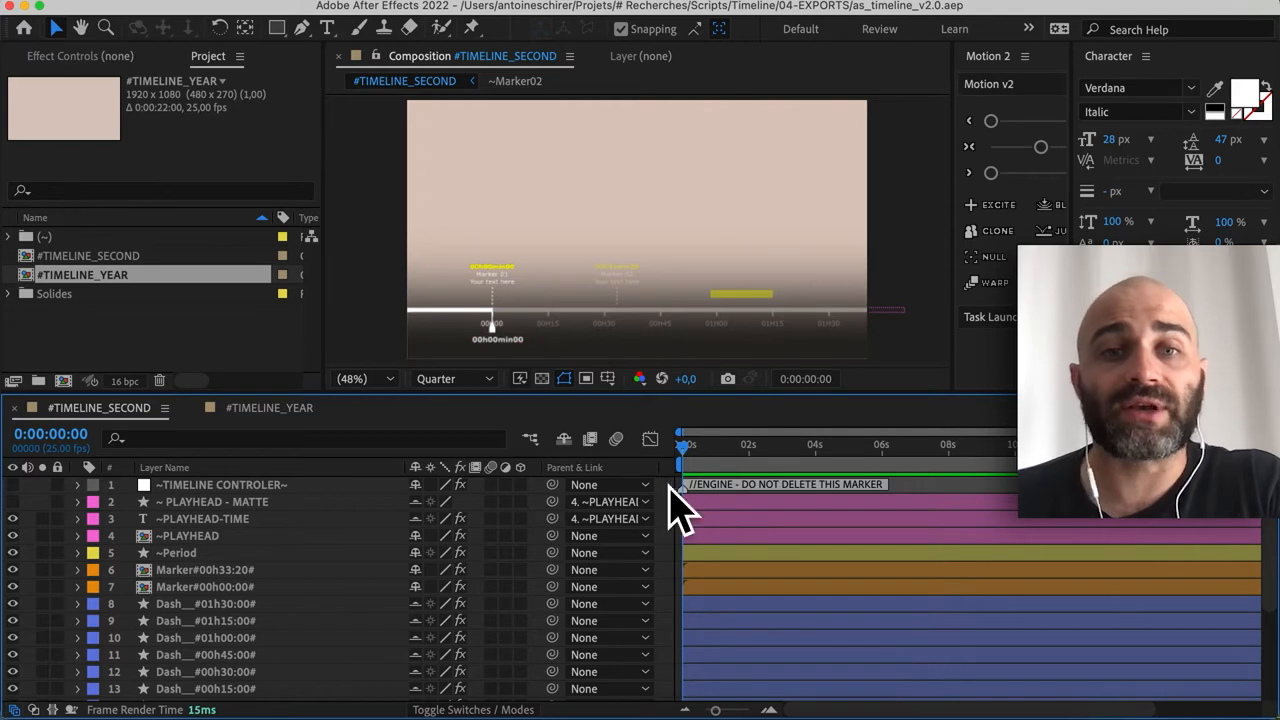
pyautogui.moveTo(628, 322)
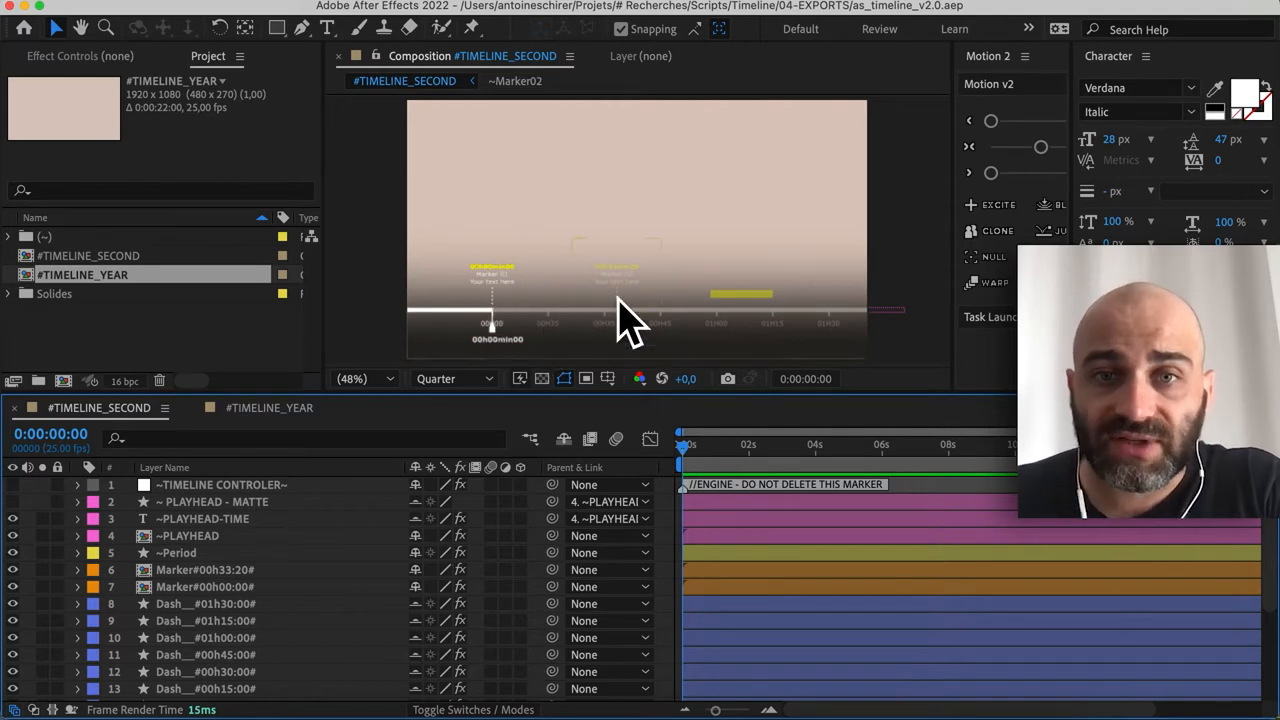
pyautogui.moveTo(485, 305)
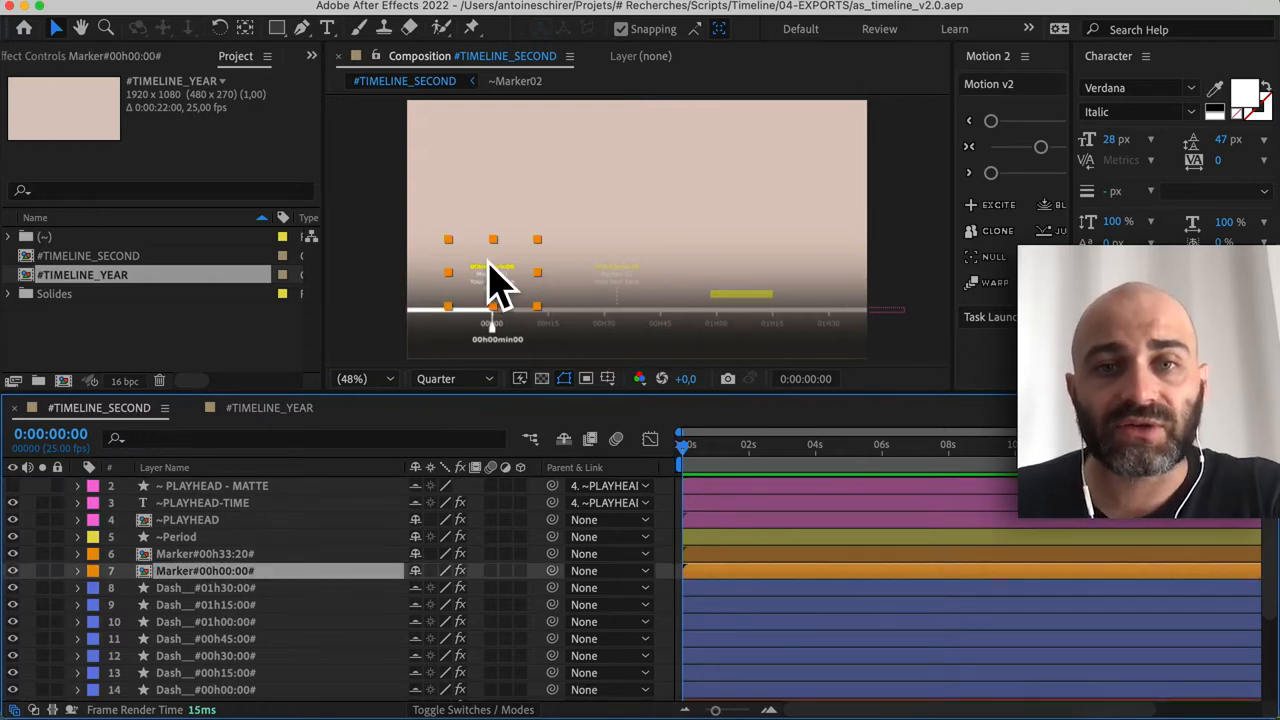
pyautogui.moveTo(330, 490)
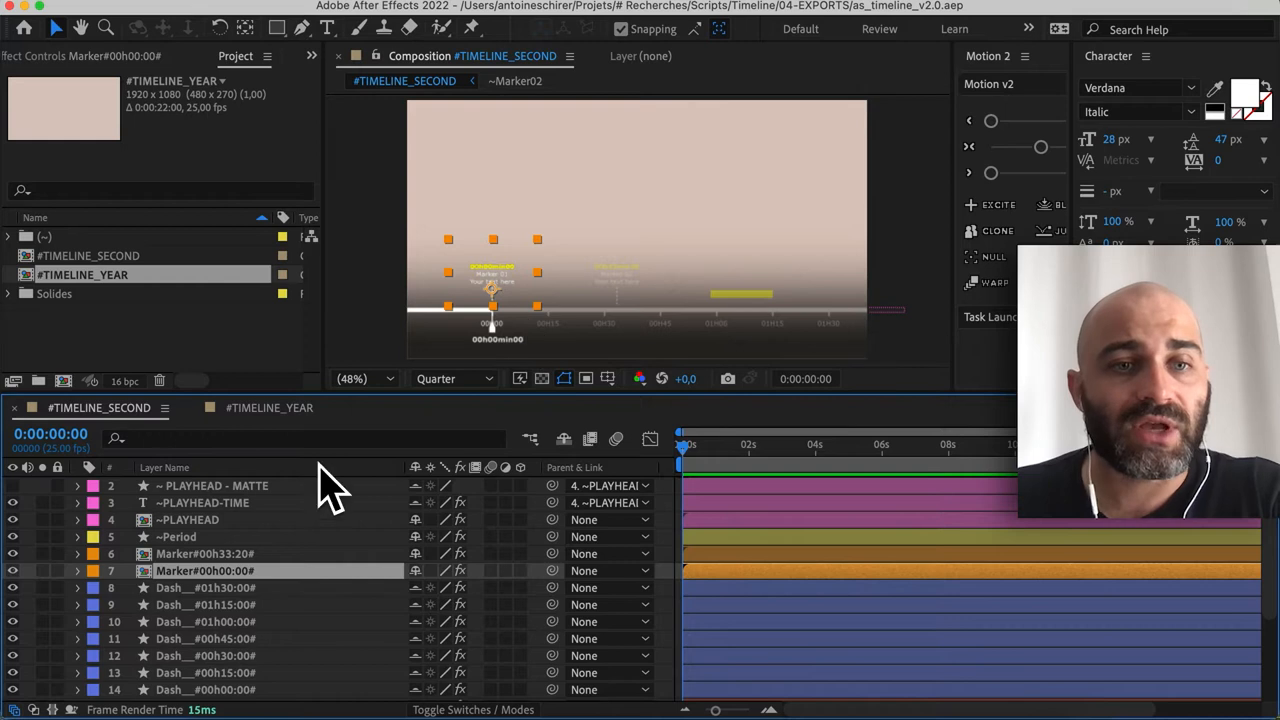
pyautogui.moveTo(175, 600)
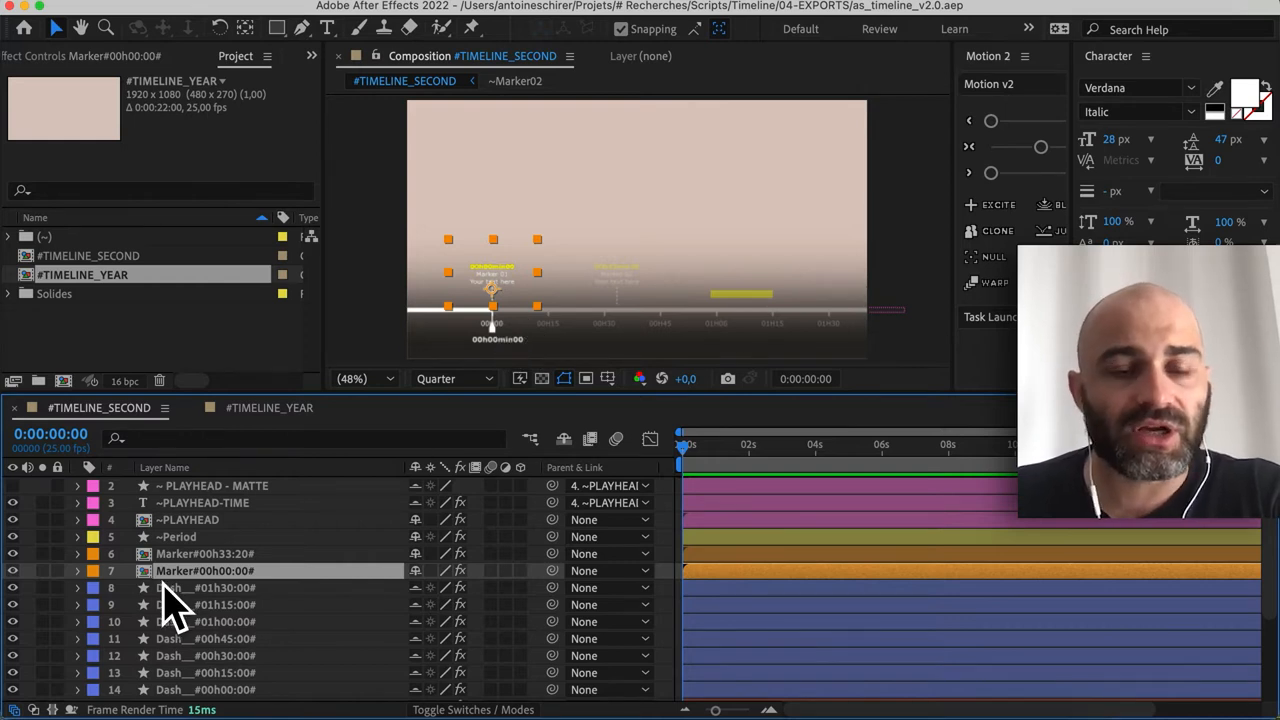
# Step: Expand TC on Marker#00h00:00# and Marker#00h33:20# to show slider values 0 and 2000
pyautogui.click(77, 570)
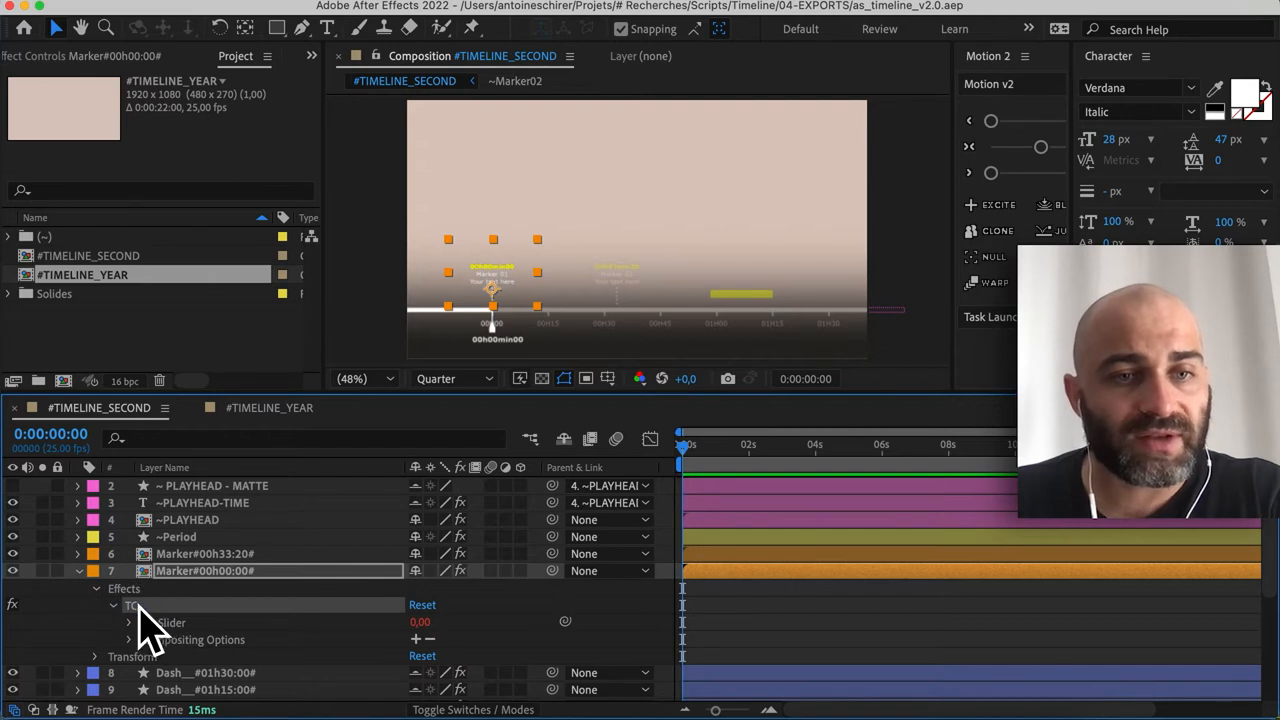
pyautogui.click(420, 622)
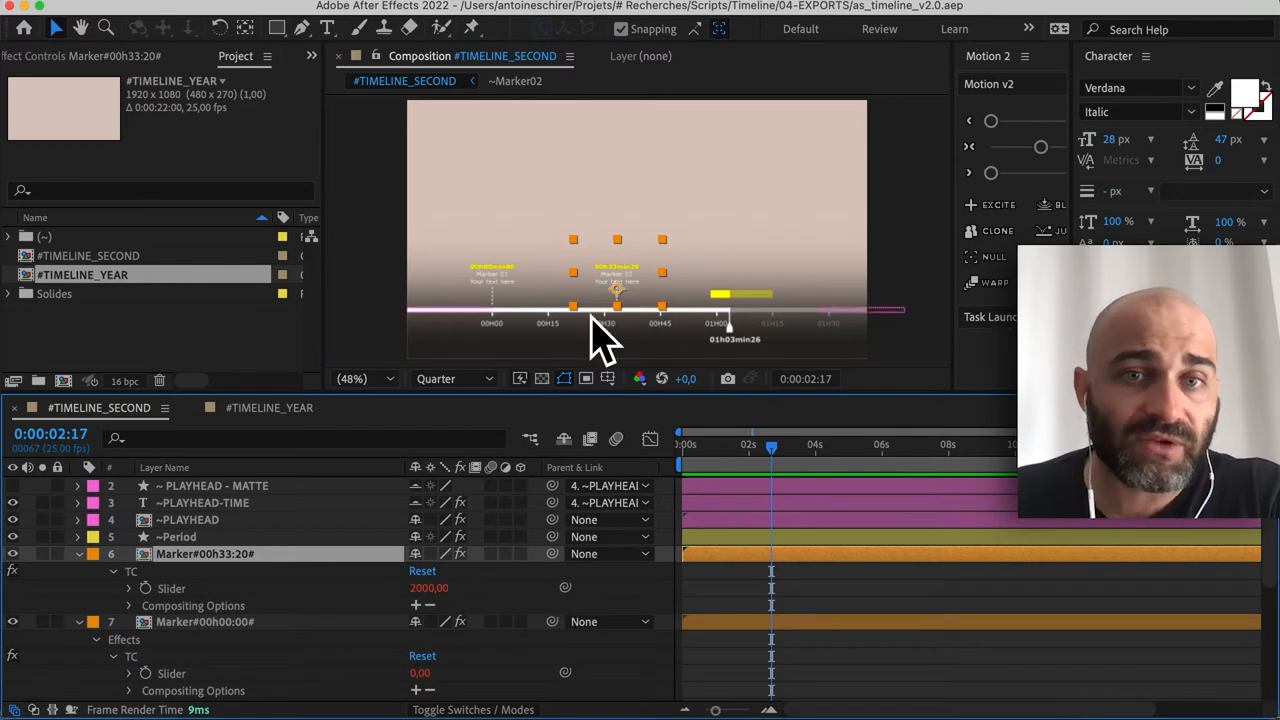
pyautogui.moveTo(490, 605)
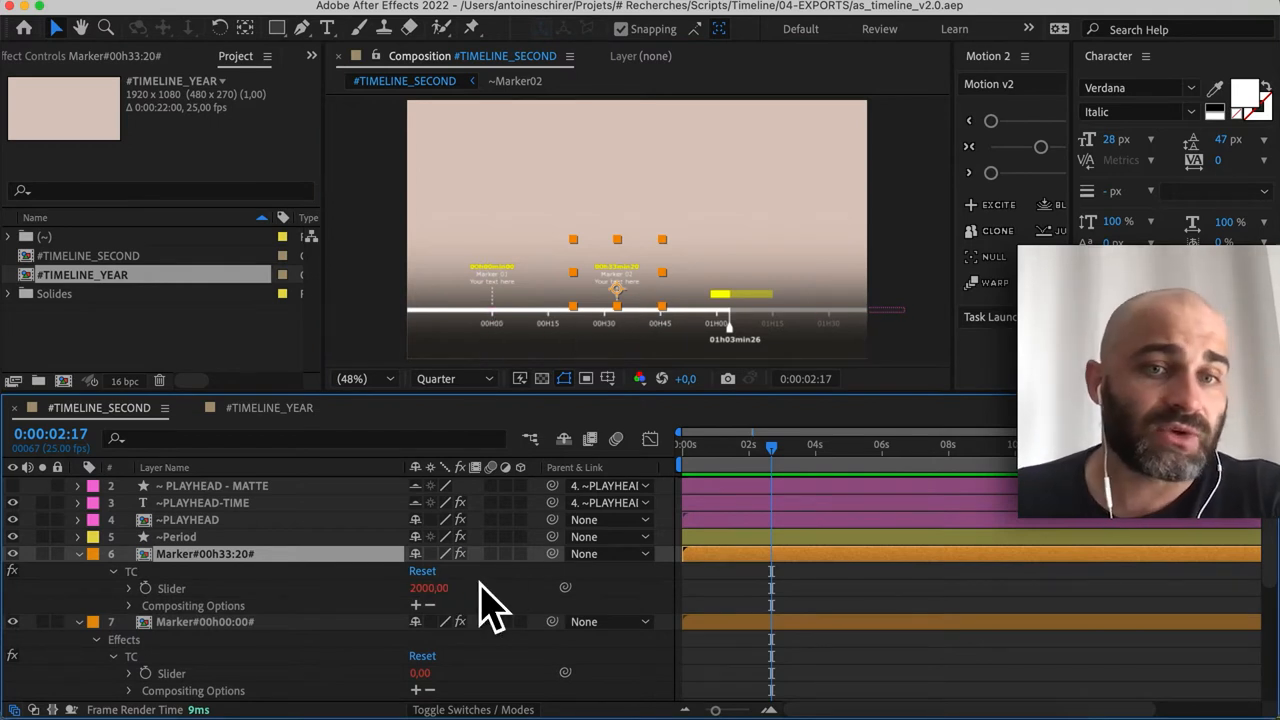
pyautogui.moveTo(590, 360)
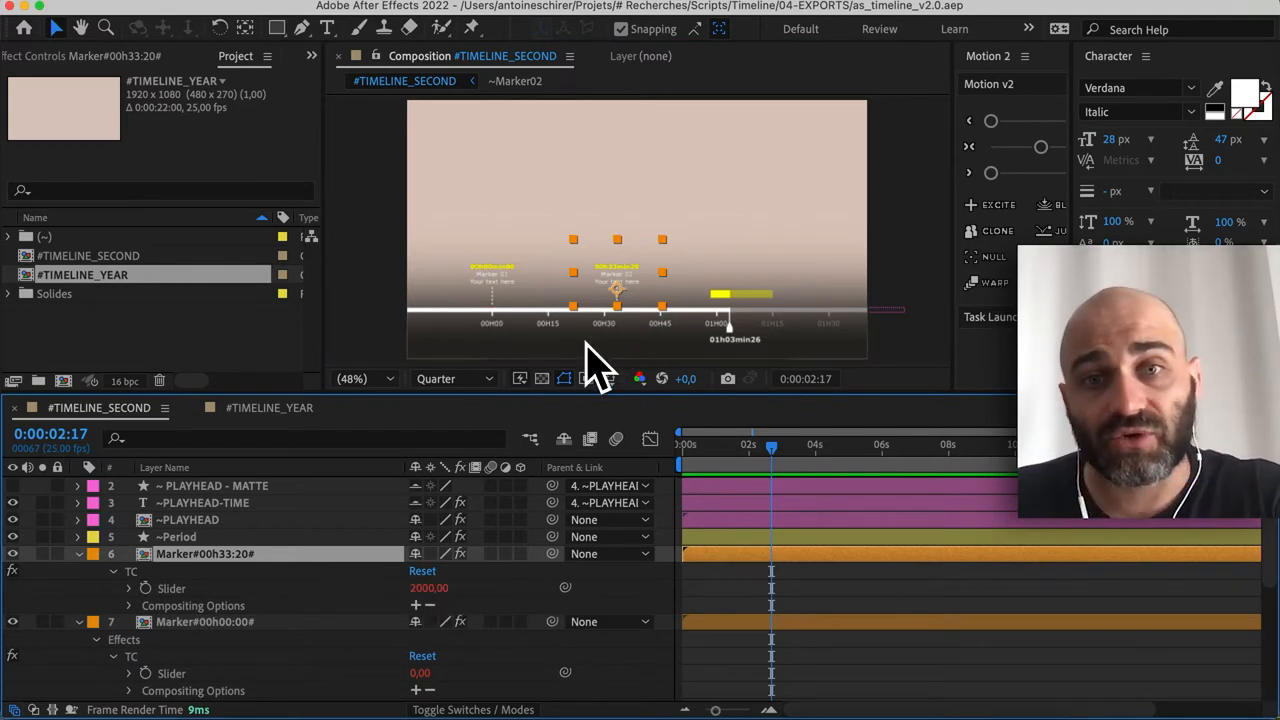
pyautogui.moveTo(640, 340)
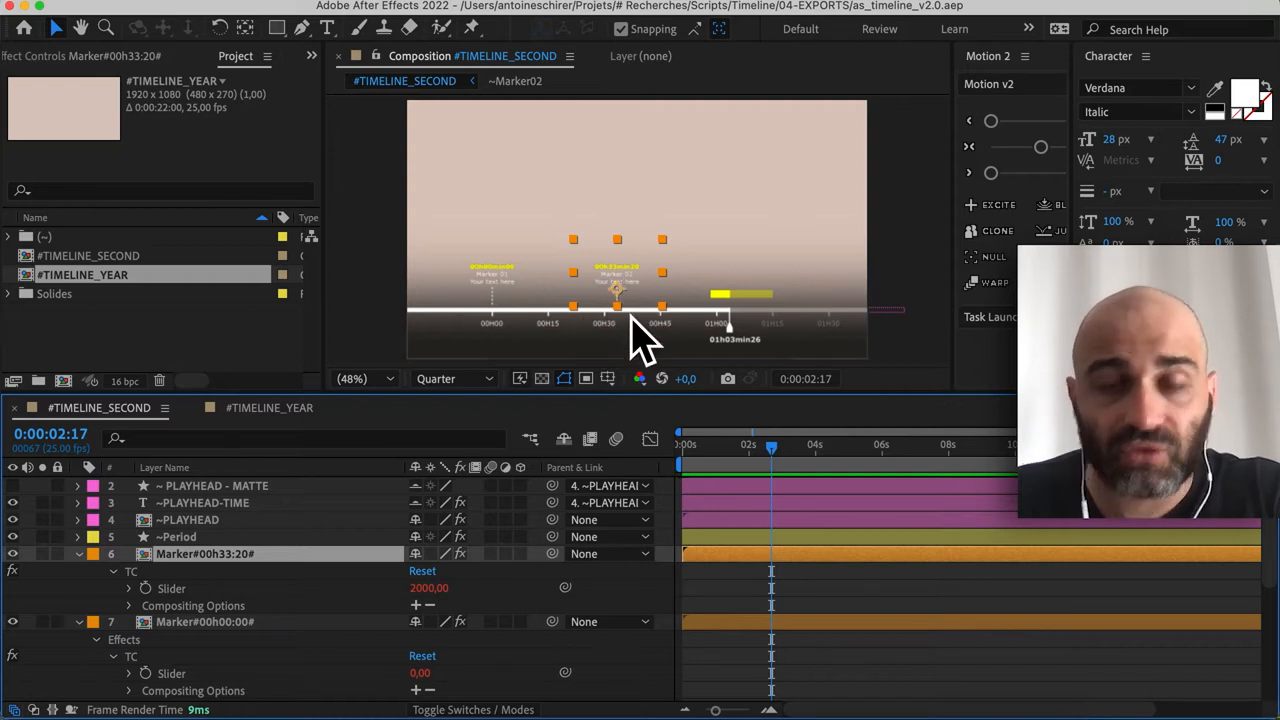
pyautogui.moveTo(670, 390)
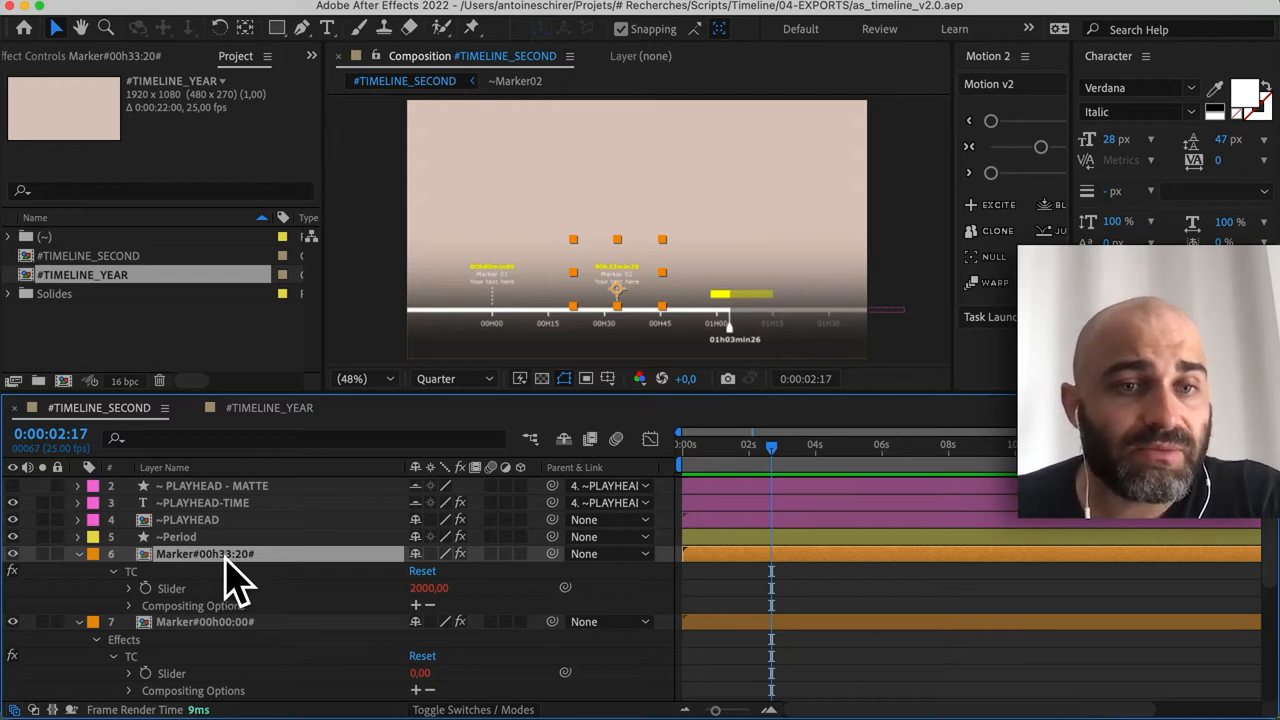
# Step: Open the Marker#00h33:20# precomp as the ~Marker02 timeline tab
pyautogui.doubleClick(205, 554)
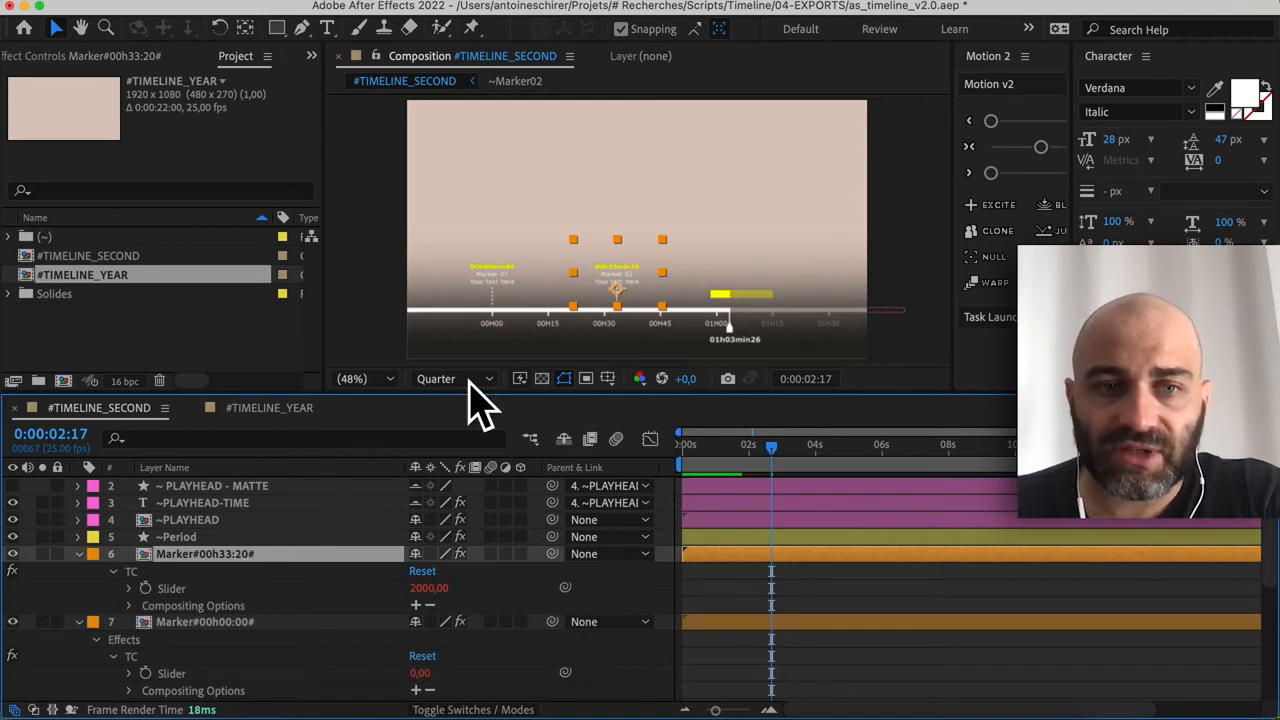
pyautogui.moveTo(213, 578)
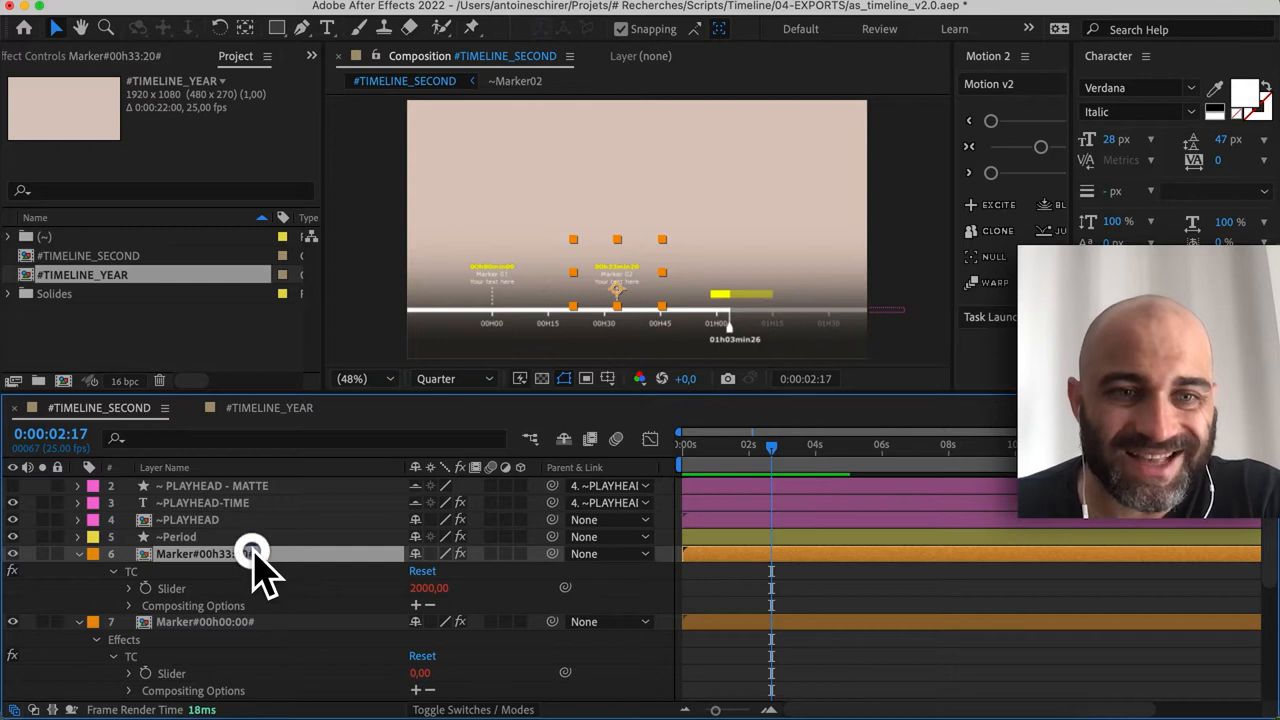
pyautogui.doubleClick(200, 553)
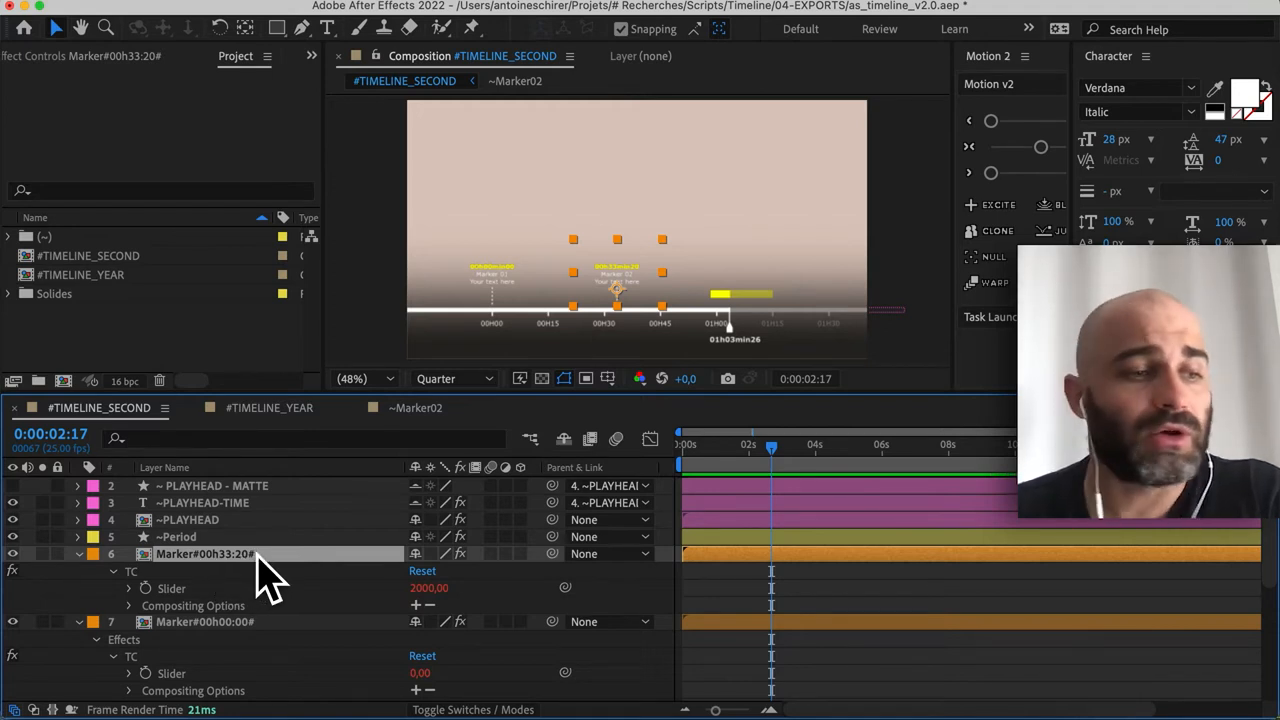
pyautogui.moveTo(560, 455)
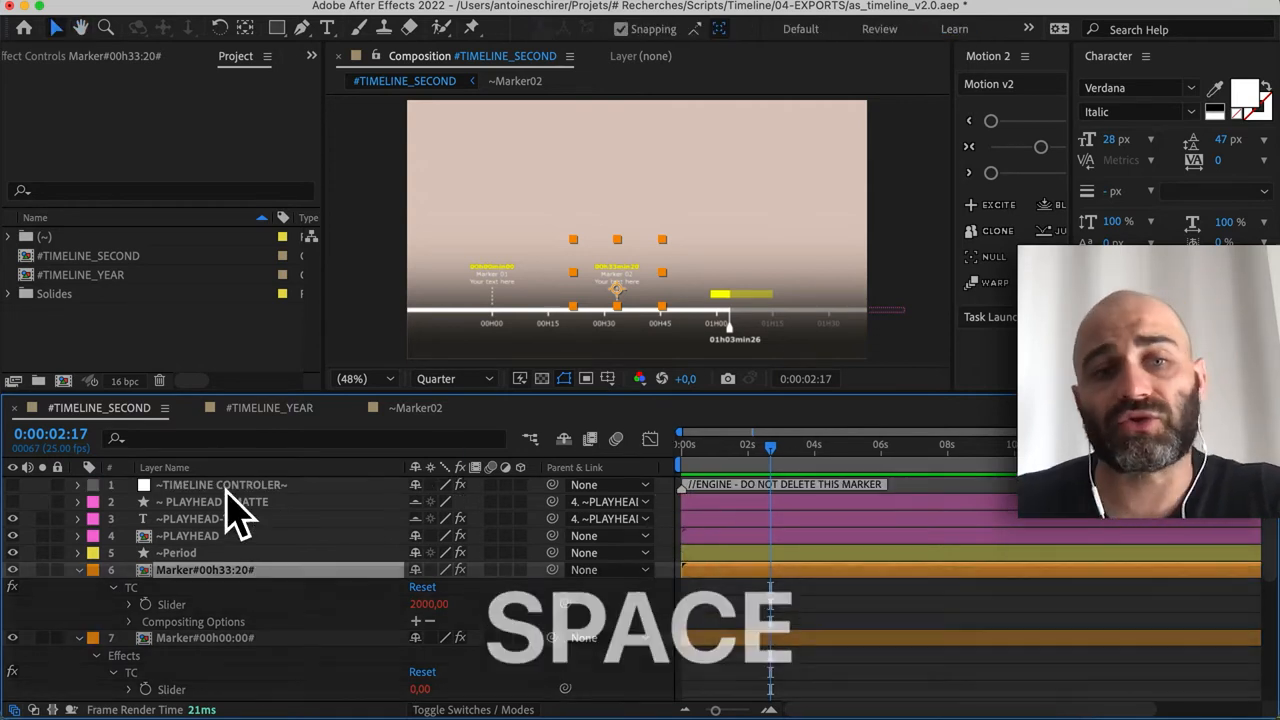
# Step: Delete ~TIMELINE CONTROLER's #SCROLL and #SCALE keyframes, leaving fixed values 1395 and 26
pyautogui.click(220, 484)
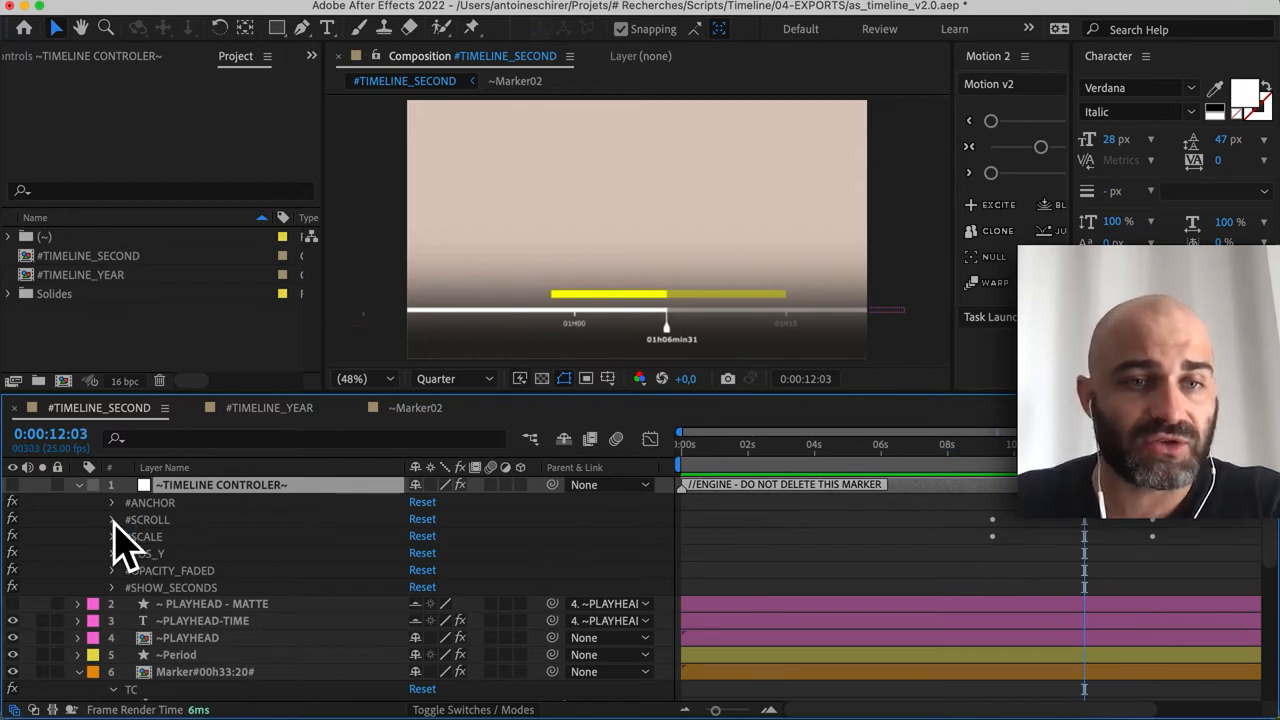
pyautogui.click(112, 519)
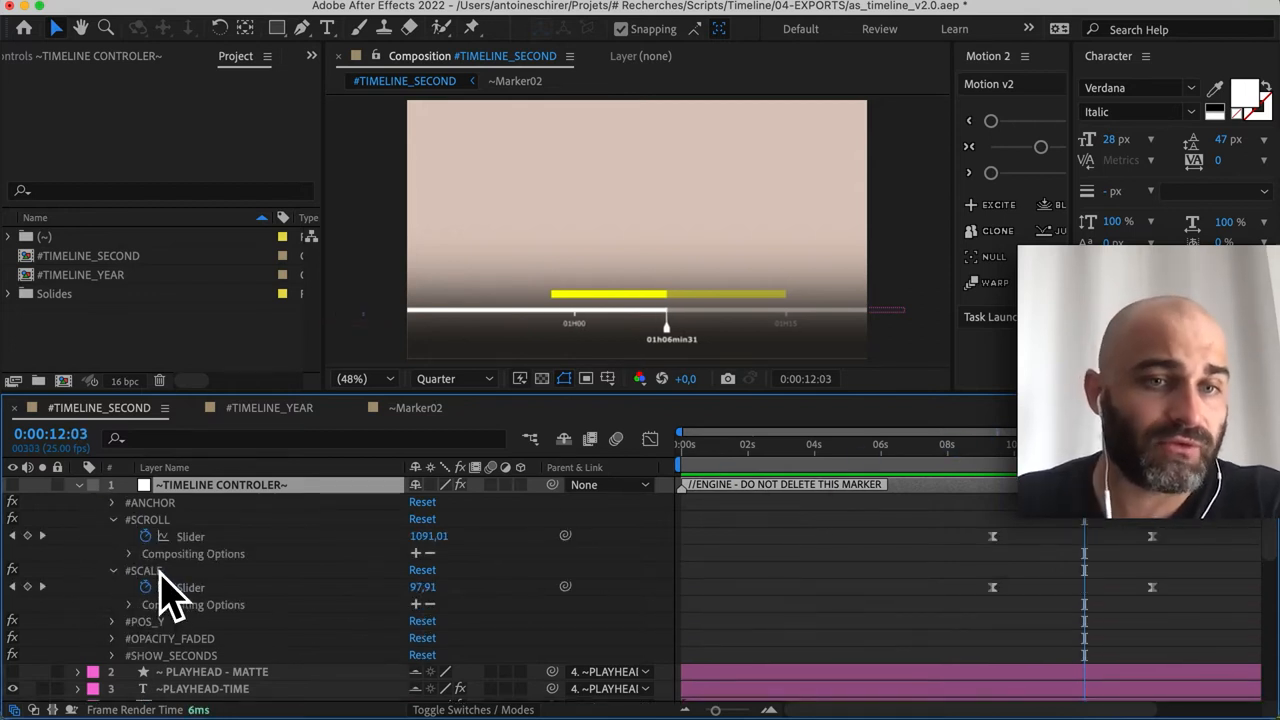
pyautogui.moveTo(985, 500)
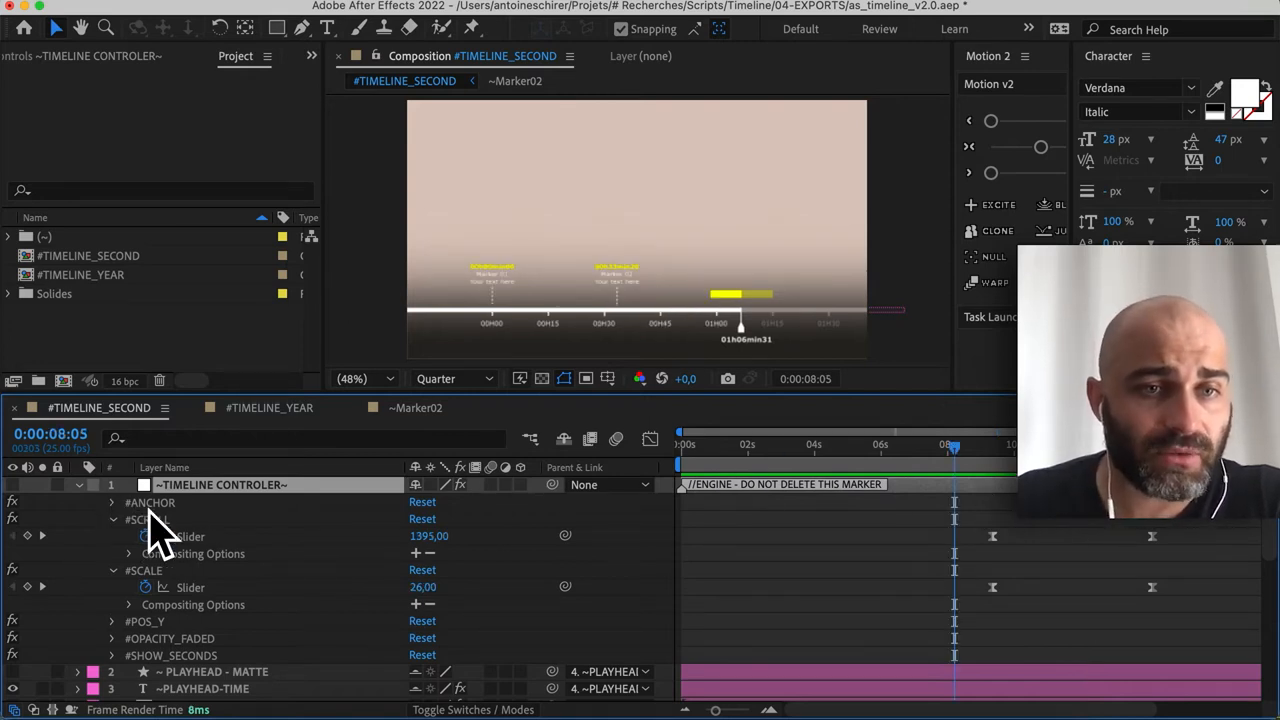
pyautogui.click(128, 502)
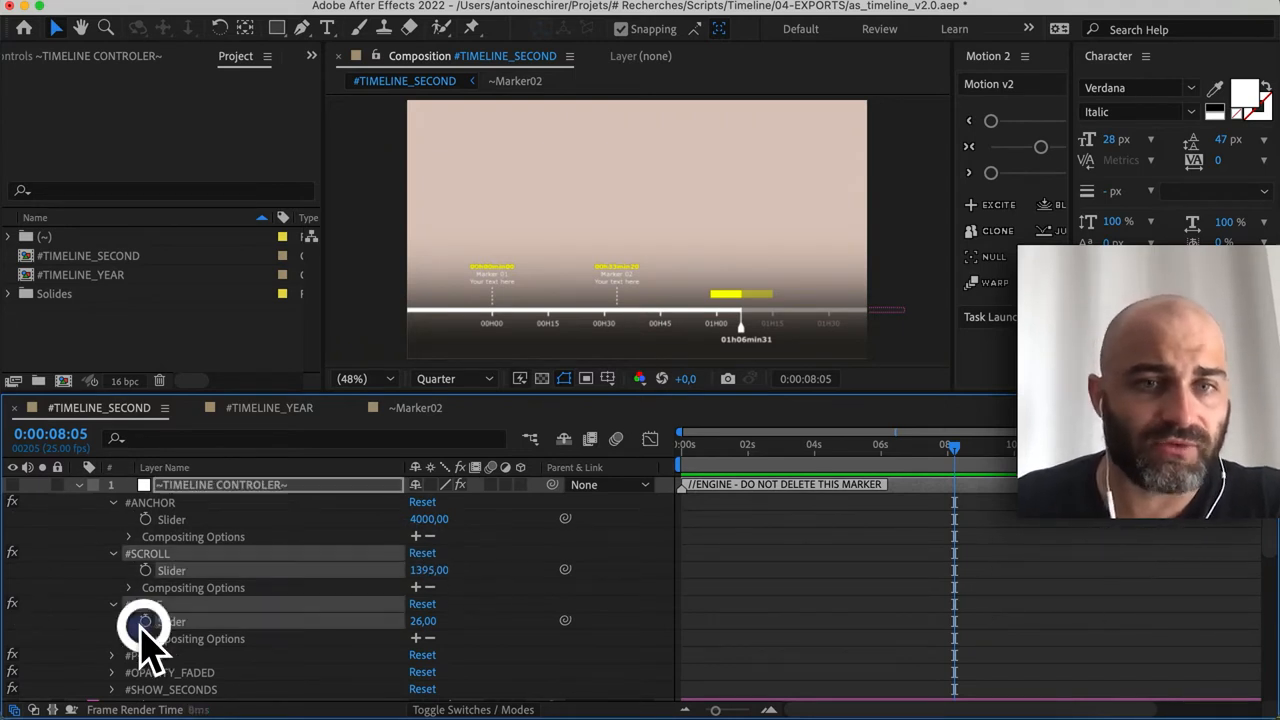
pyautogui.click(618, 270)
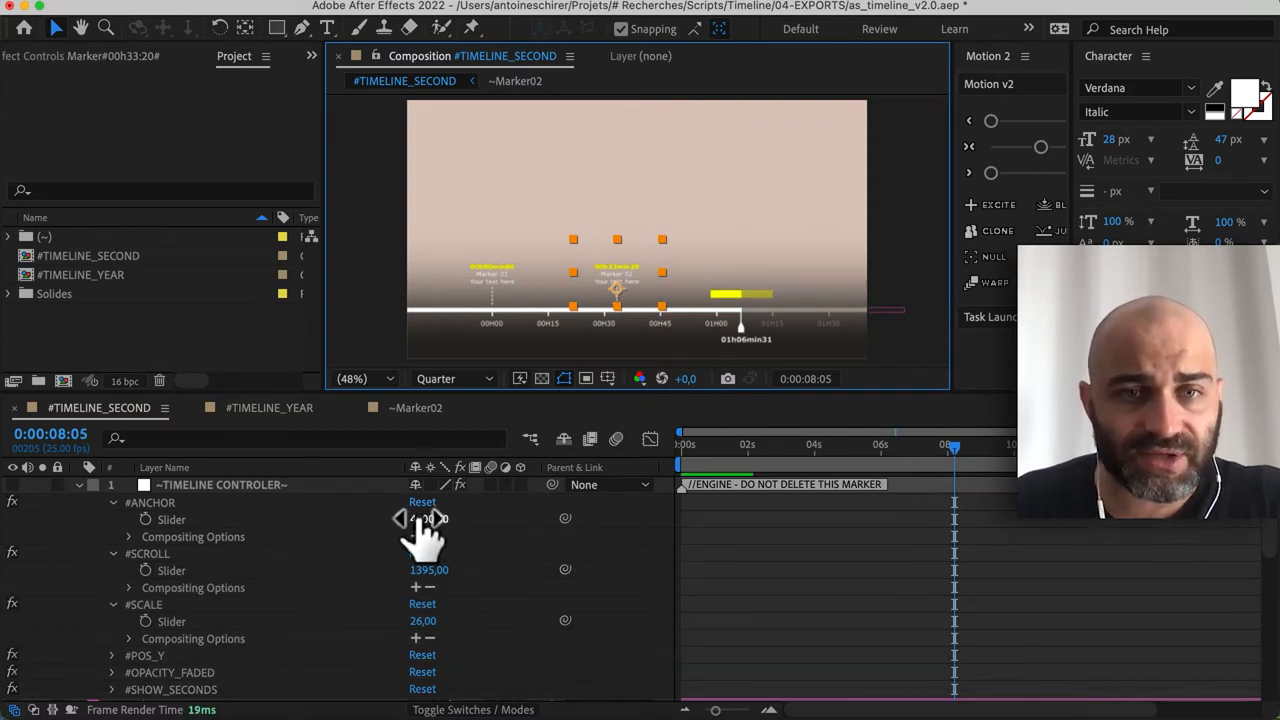
# Step: Keyframe Scroll and Scale from 8s to 10:20, reaching Scale 102 and Scroll 807, then preview
pyautogui.scroll(-3)
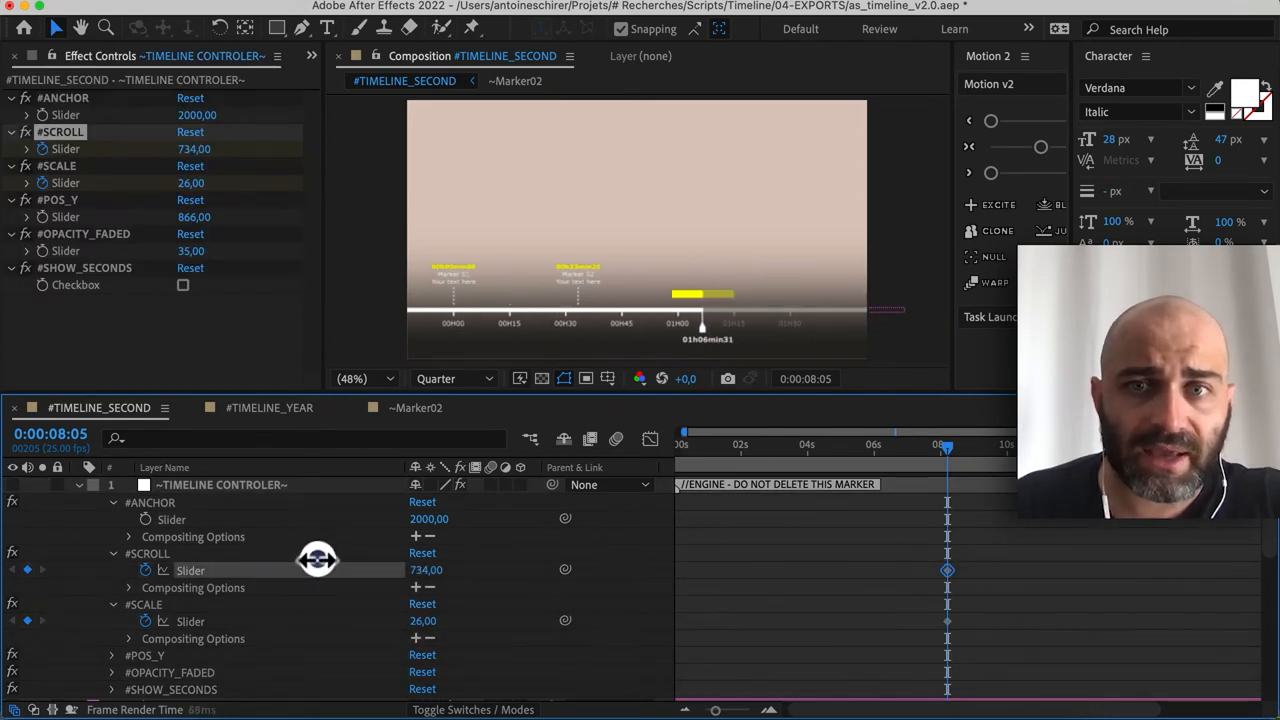
pyautogui.moveTo(318, 558); pyautogui.dragTo(372, 545)
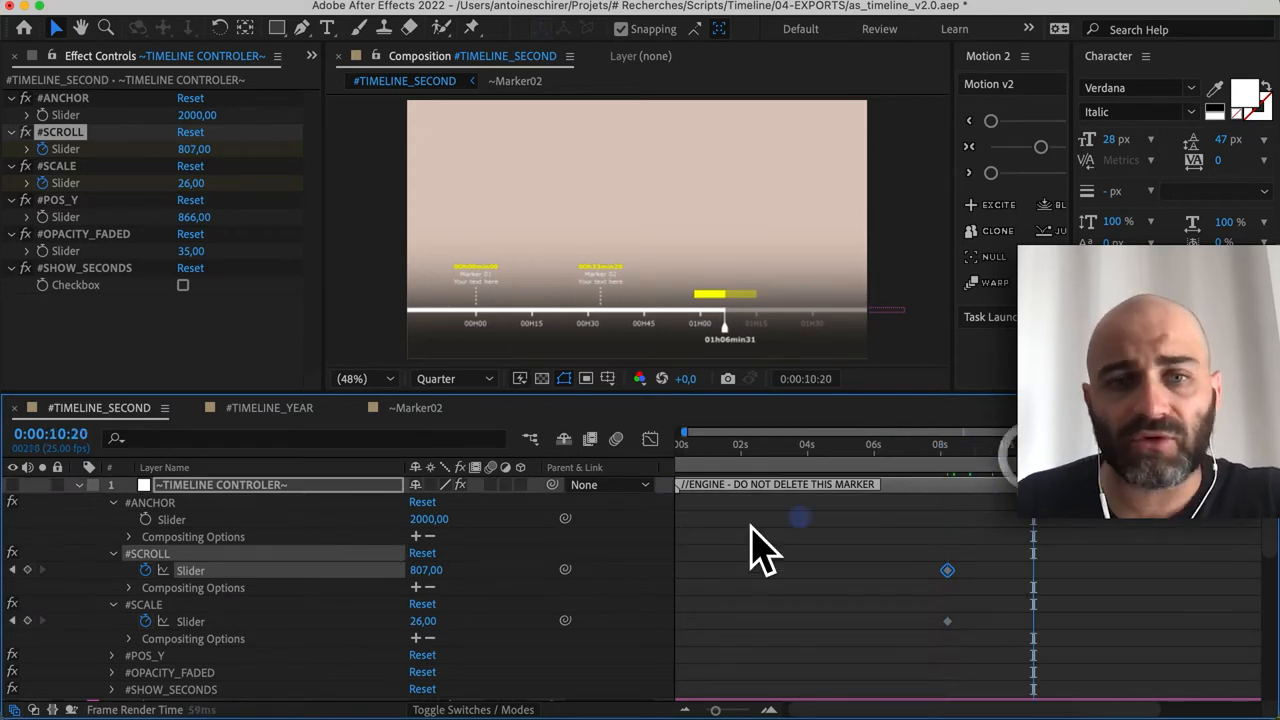
pyautogui.moveTo(423, 621); pyautogui.dragTo(437, 621)
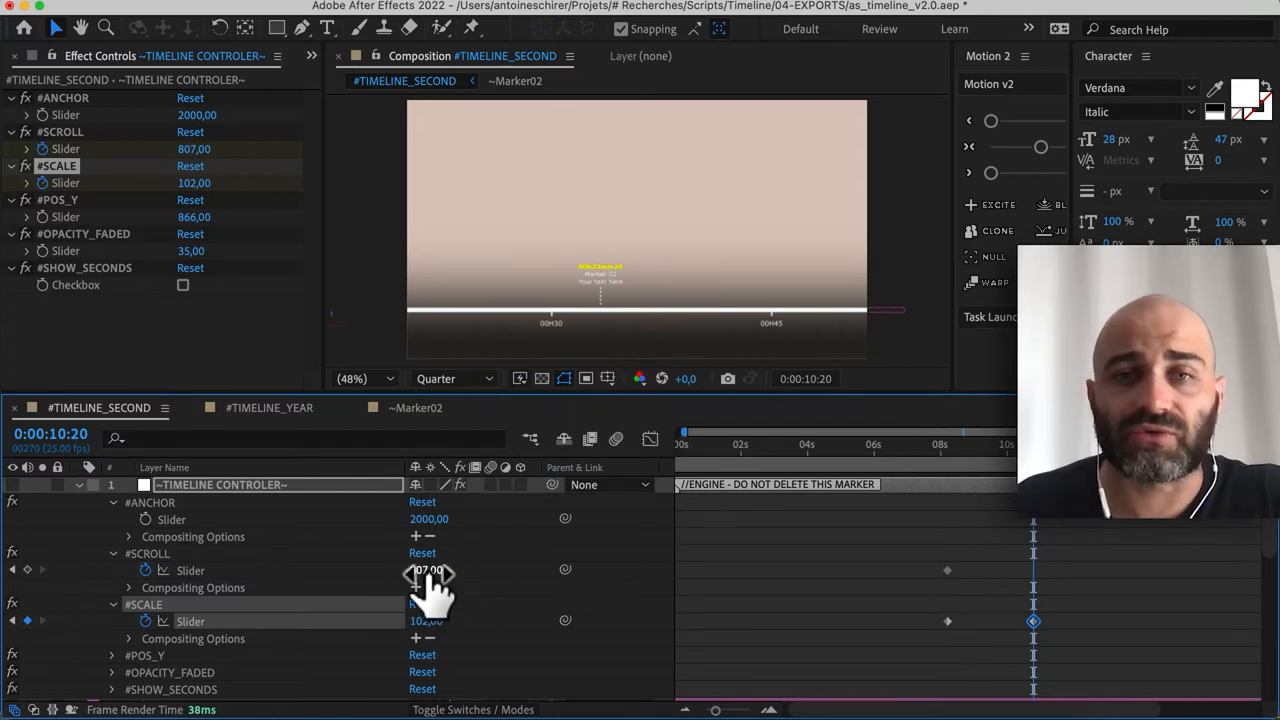
pyautogui.moveTo(428, 569); pyautogui.dragTo(440, 569)
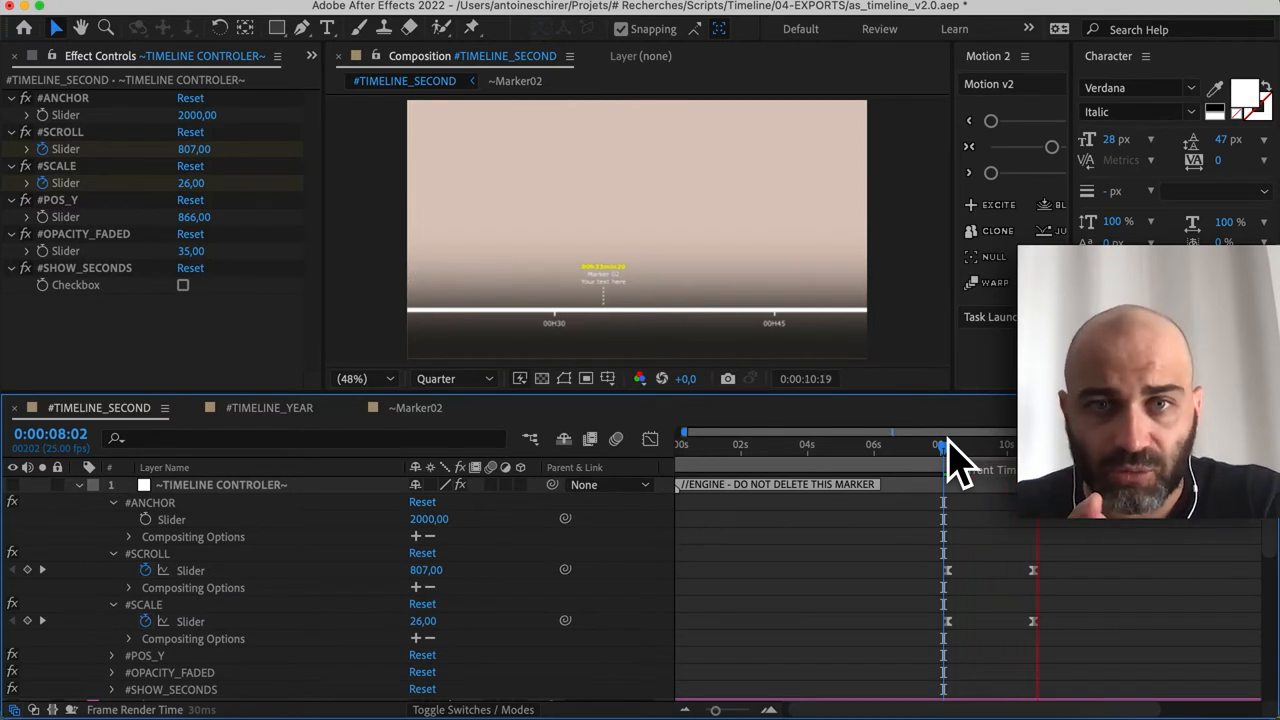
pyautogui.press('space')
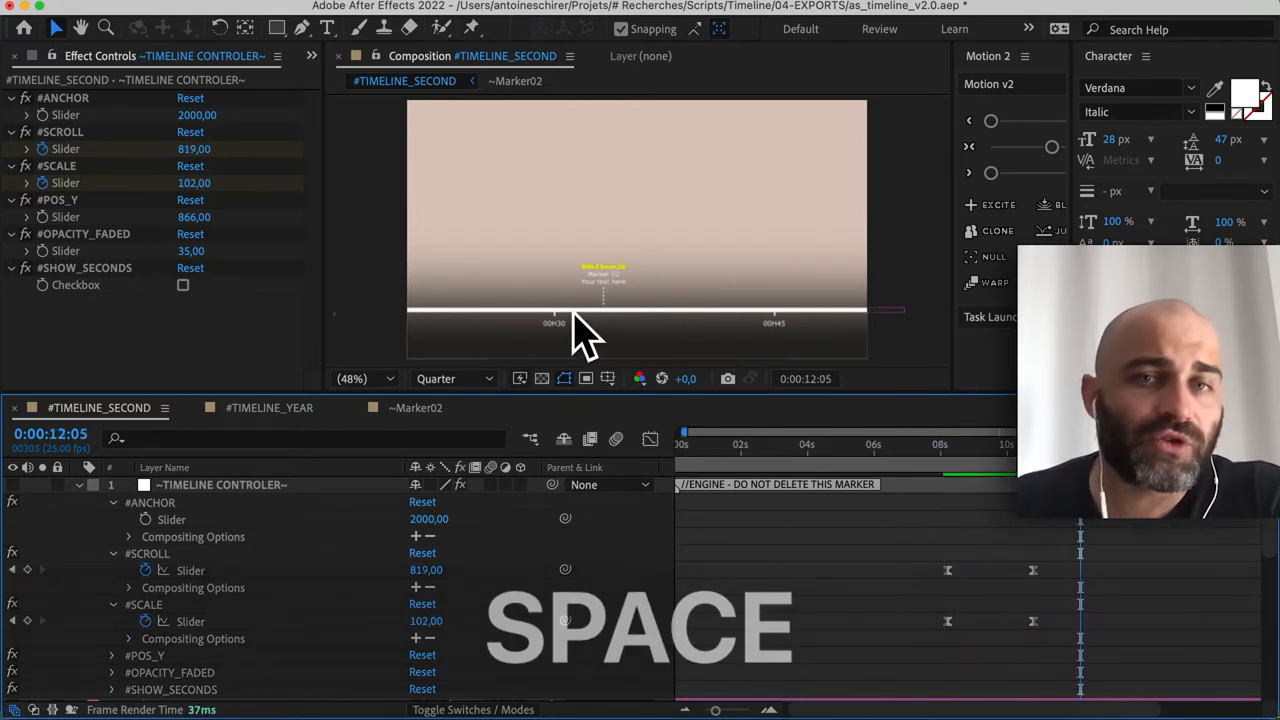
# Step: Stop the preview and duplicate Label_#00h30:00# as Label_#00h35:00# with TC Slider 2100
pyautogui.press('space')
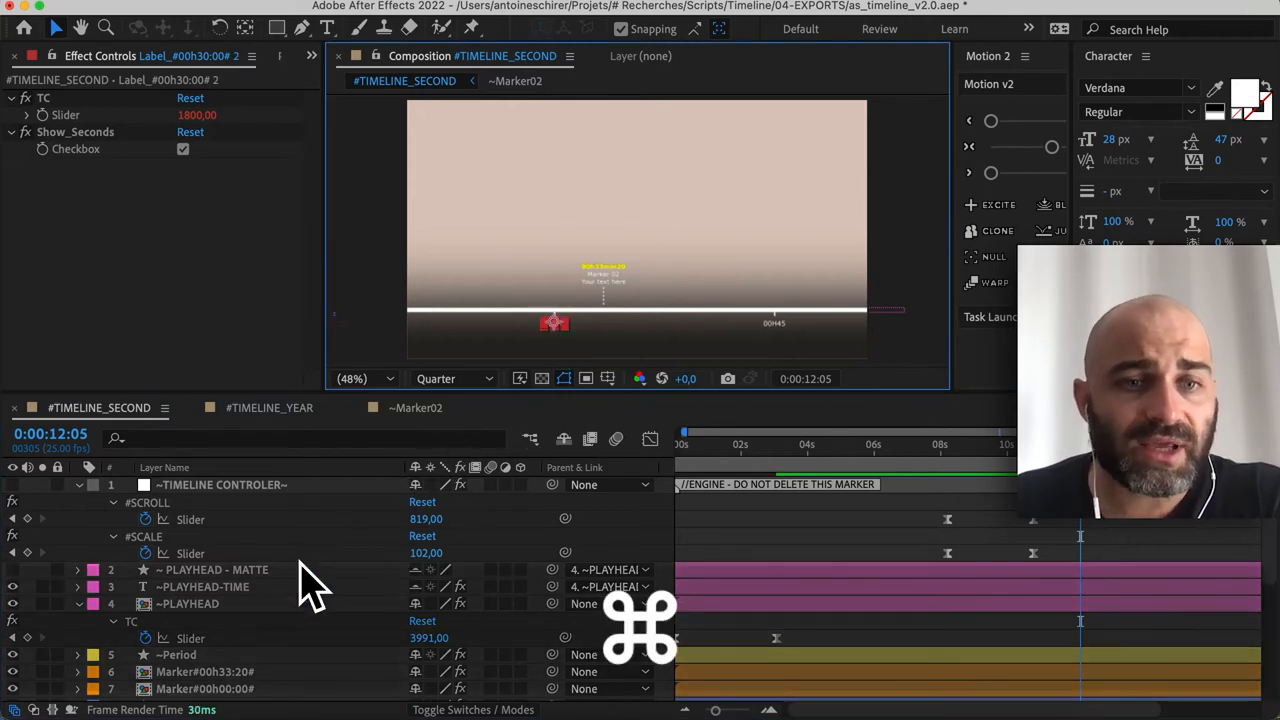
pyautogui.scroll(-3)
pyautogui.write('Label_#00h35:00# 2')
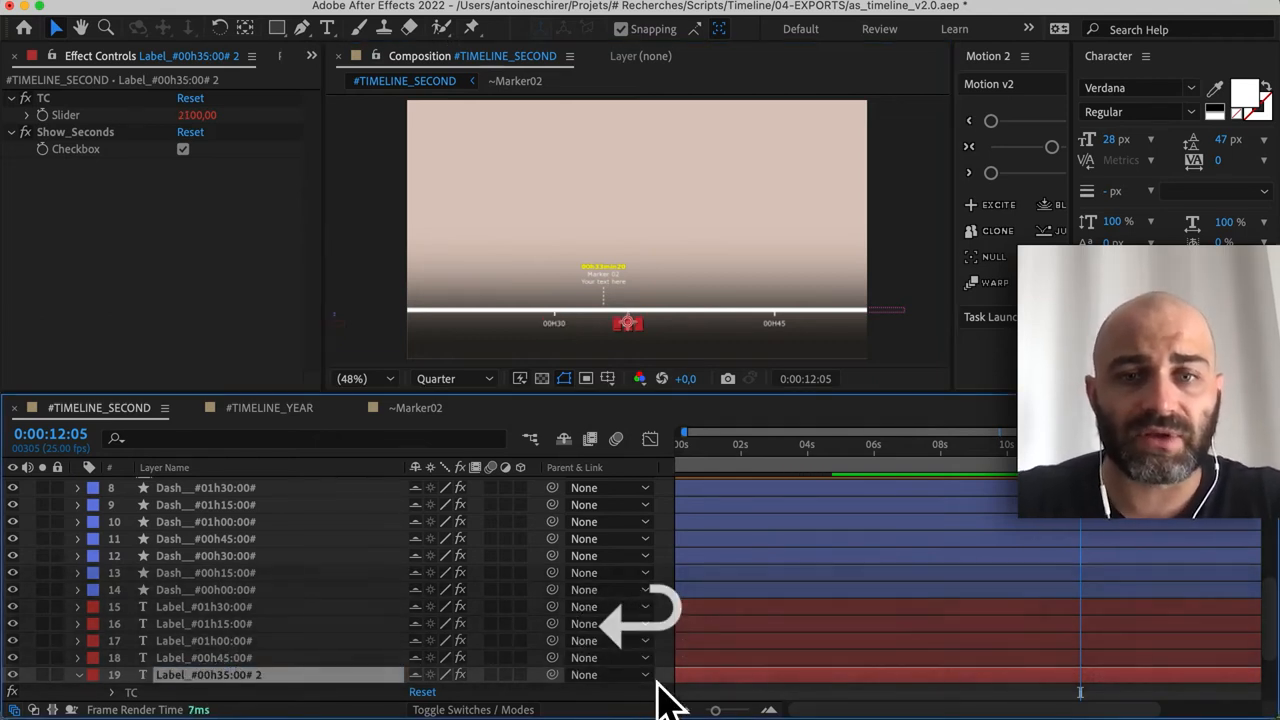
pyautogui.click(205, 555)
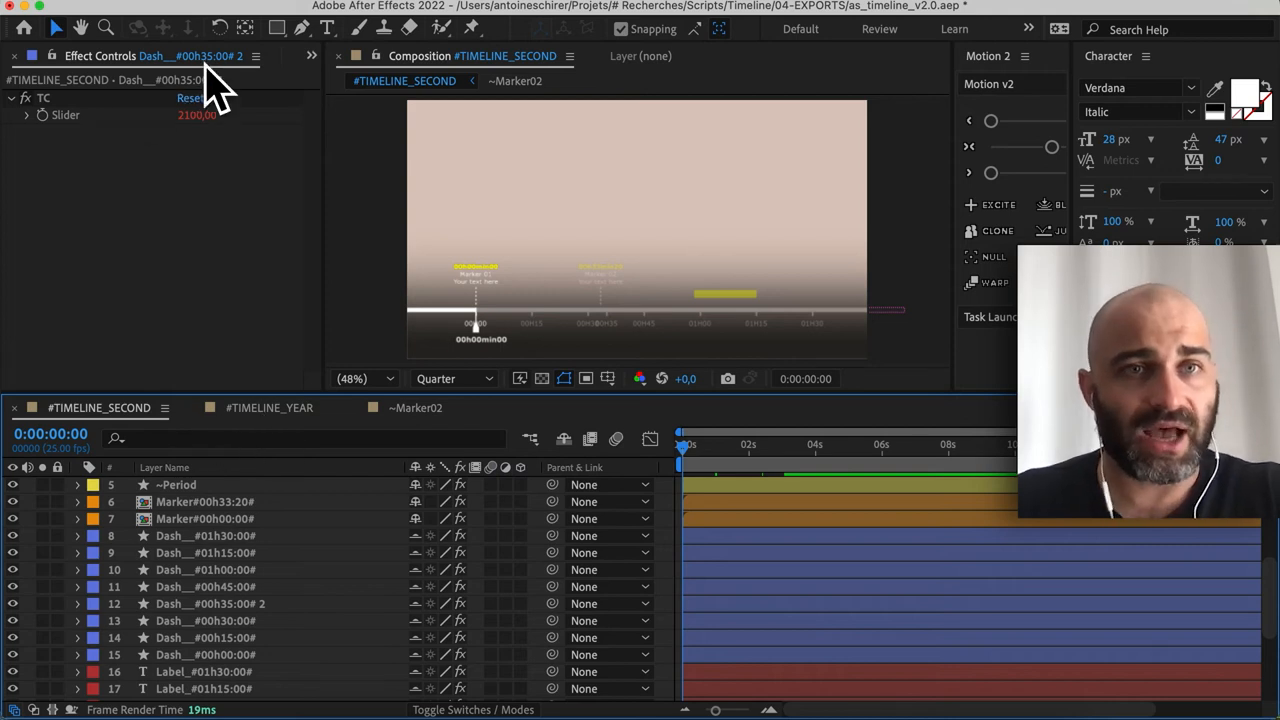
# Step: Switch to the Project panel listing the (~) and Solides folders and both timeline compositions
pyautogui.click(290, 63)
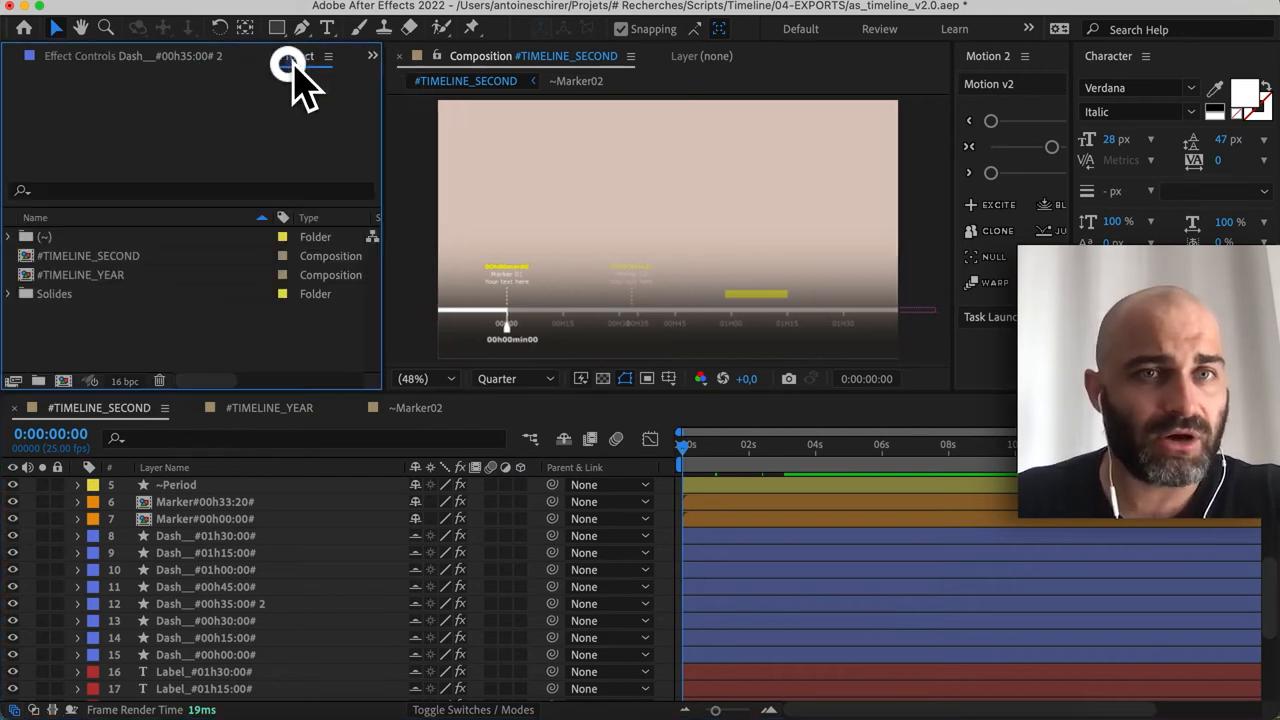
pyautogui.click(30, 55)
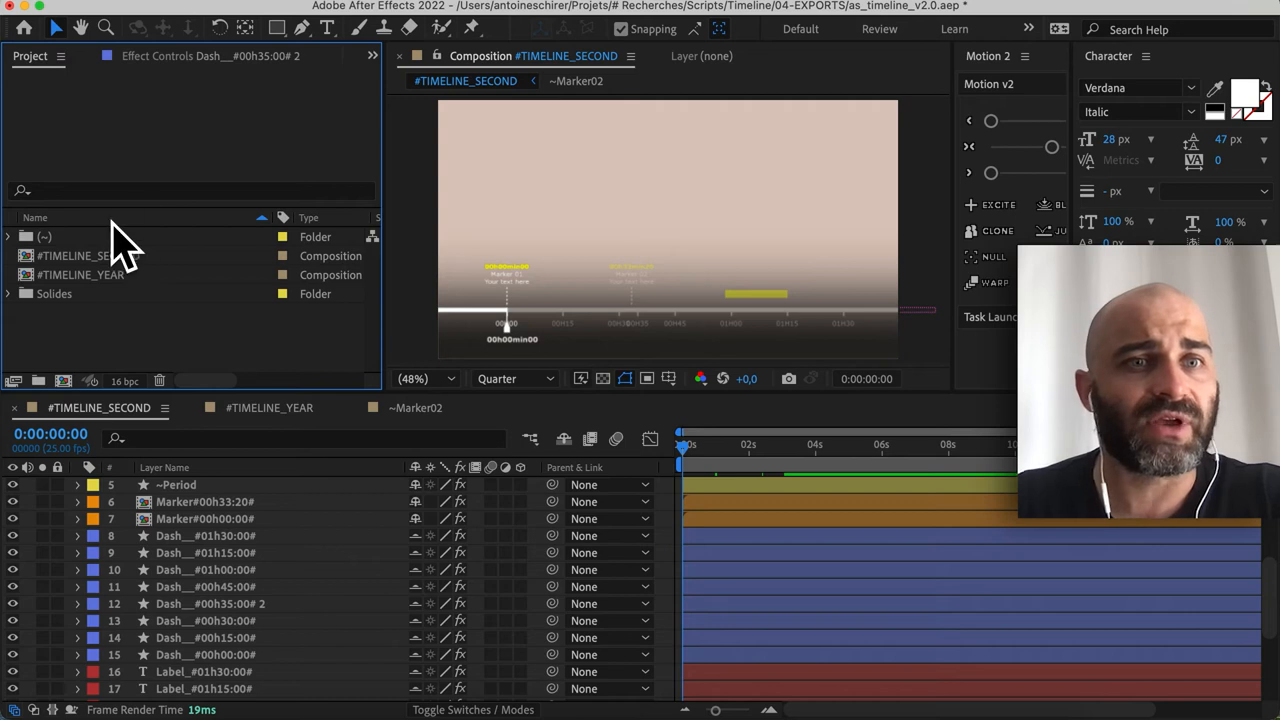
pyautogui.moveTo(123, 300)
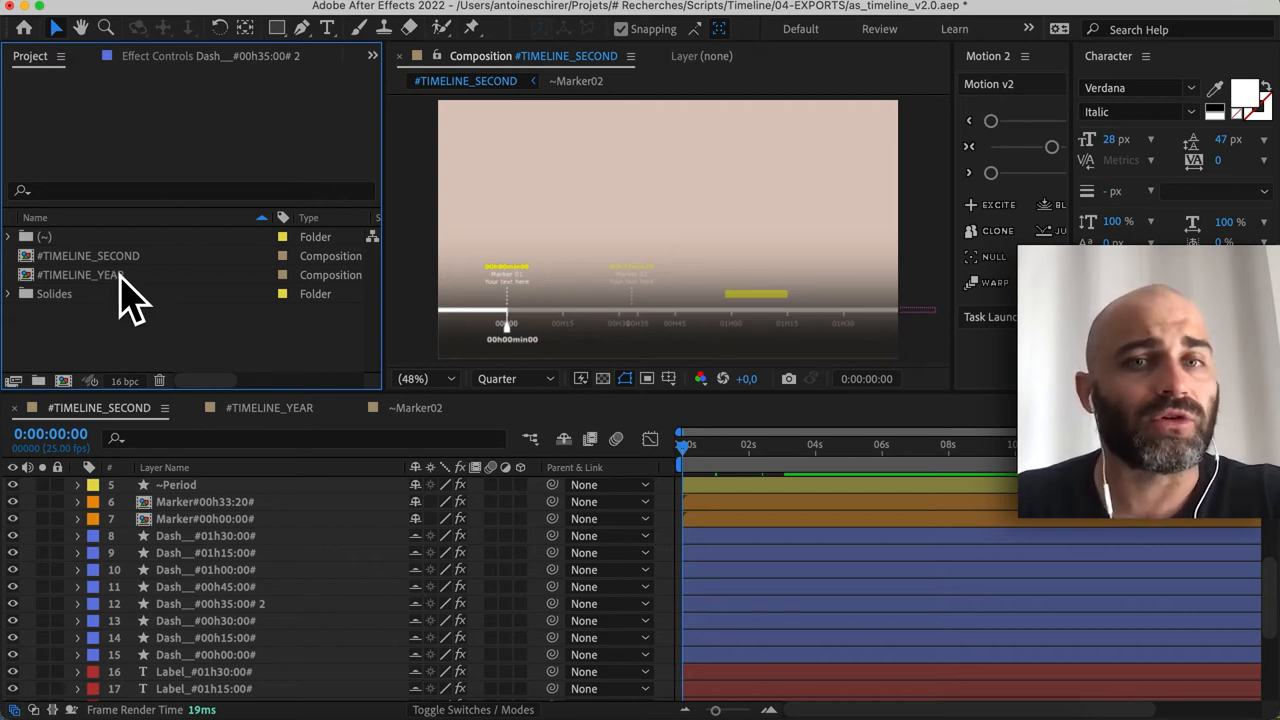
pyautogui.moveTo(130, 225)
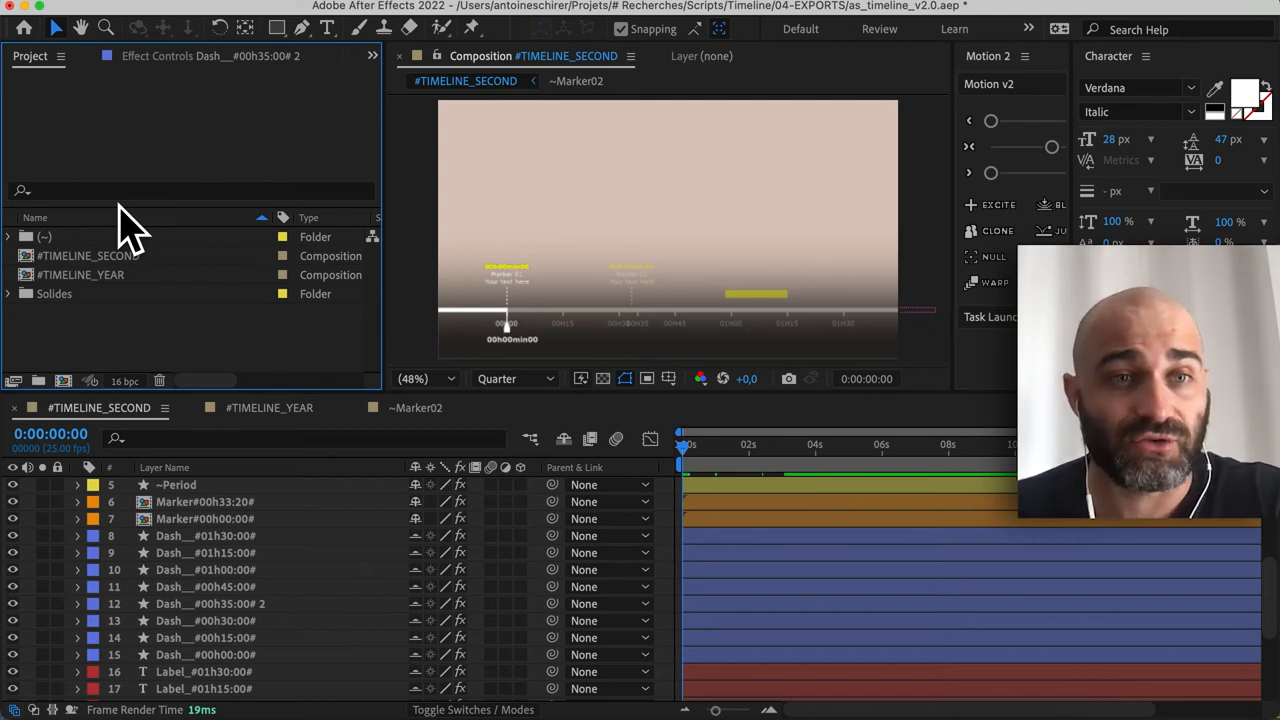
# Step: Compare the two compositions in the Project panel and open TIMELINE_YEAR
pyautogui.click(81, 274)
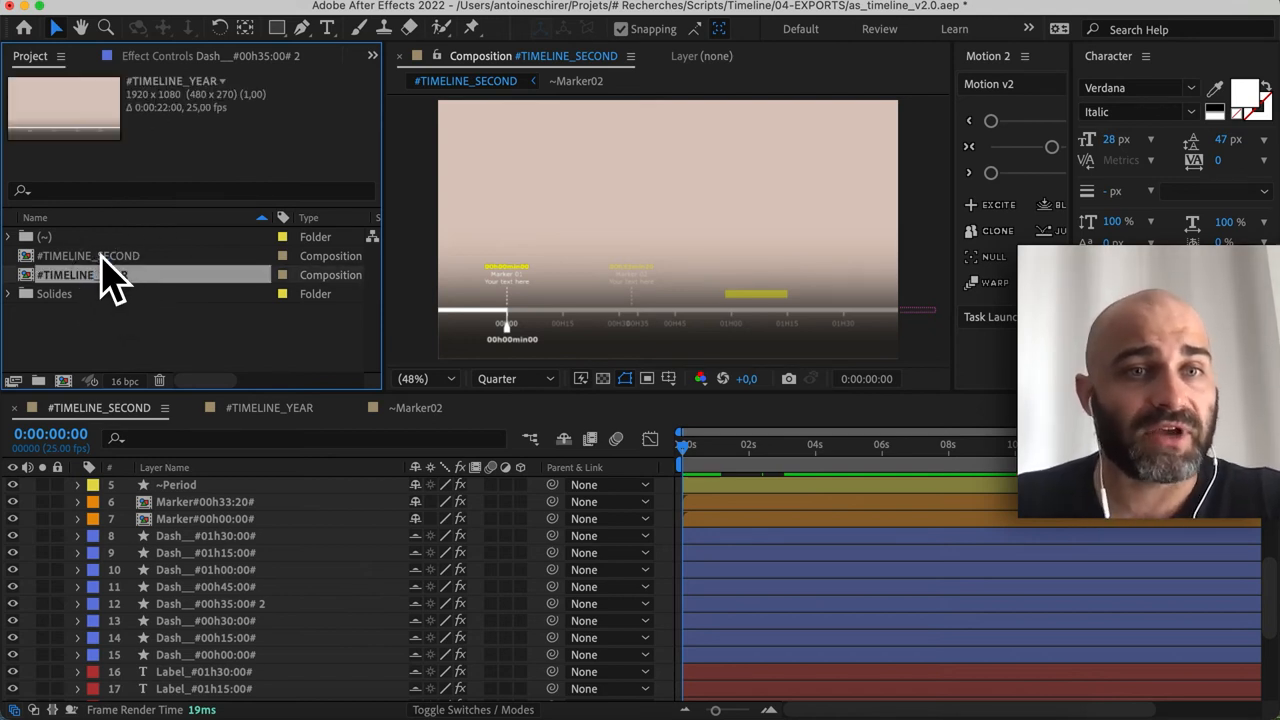
pyautogui.click(90, 255)
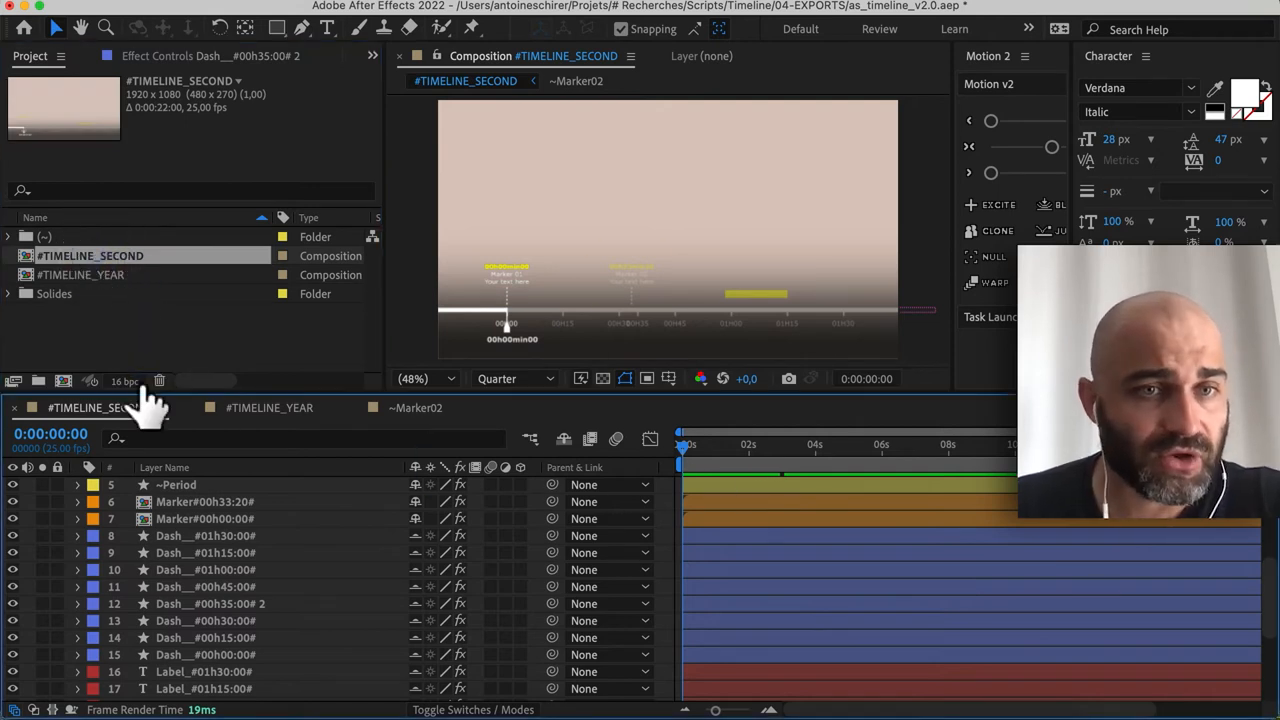
pyautogui.moveTo(120, 300)
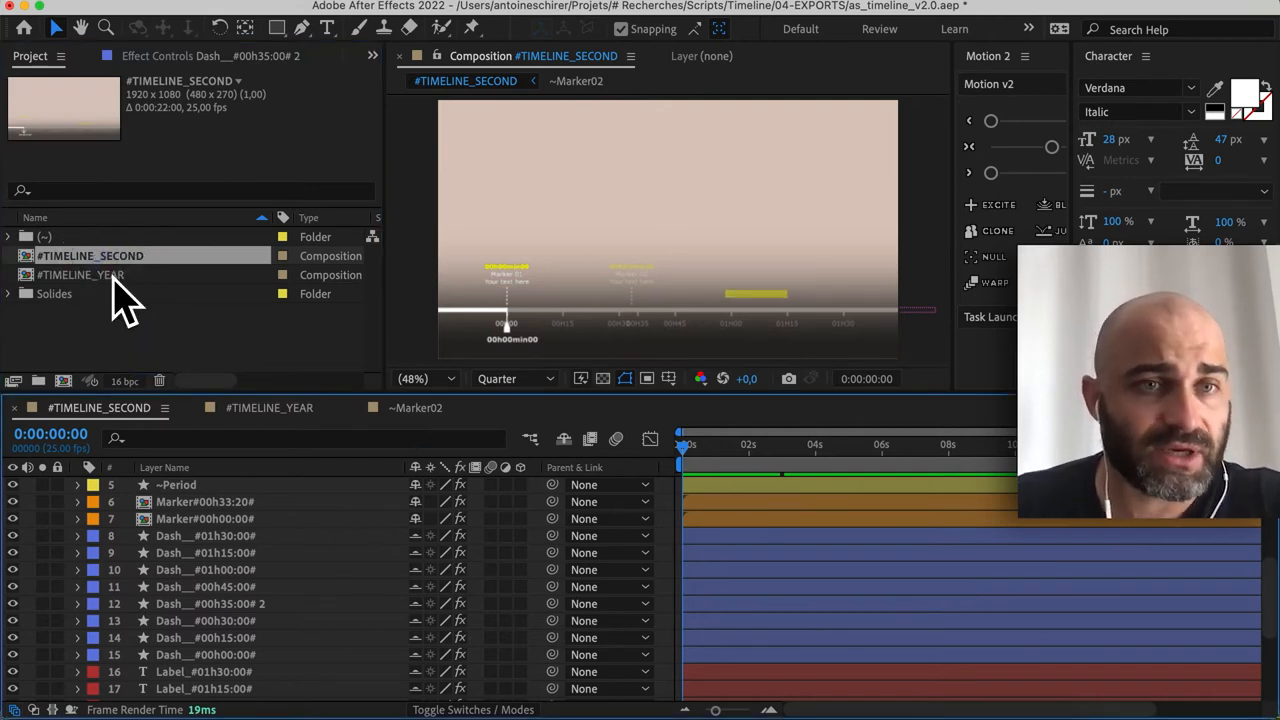
pyautogui.doubleClick(82, 274)
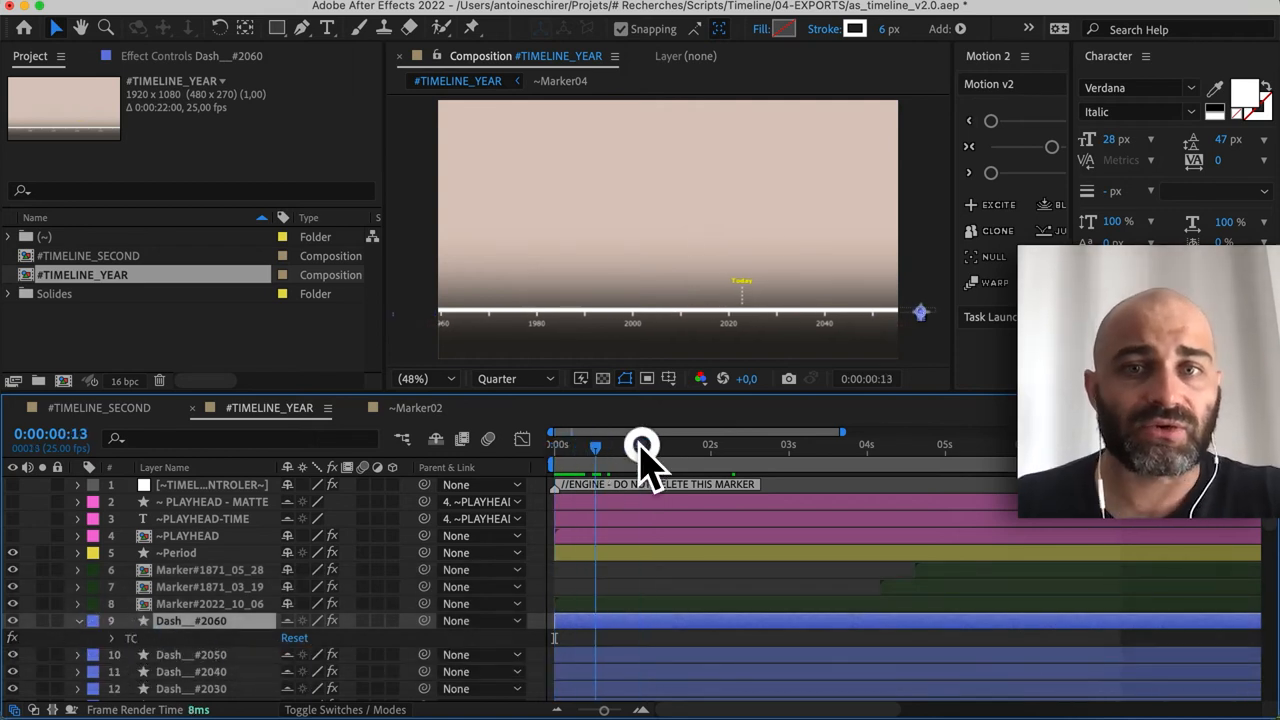
pyautogui.moveTo(640, 447); pyautogui.dragTo(783, 447)
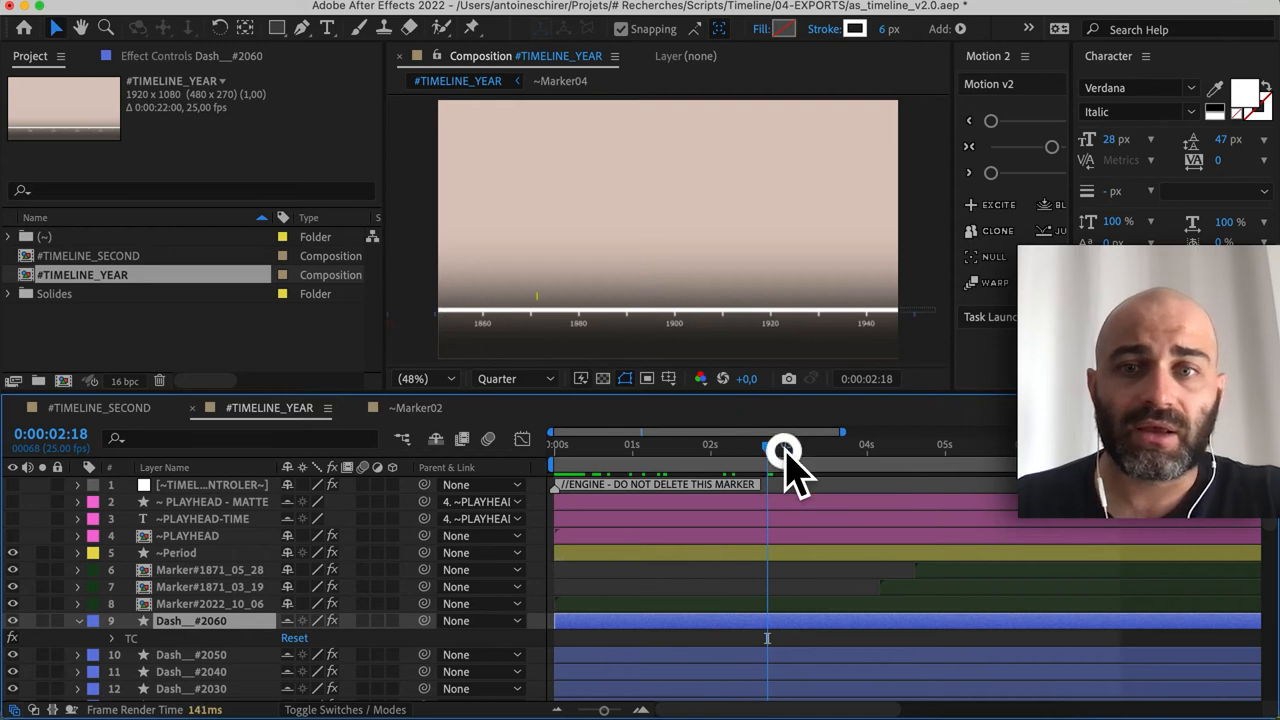
pyautogui.moveTo(783, 448); pyautogui.dragTo(986, 448)
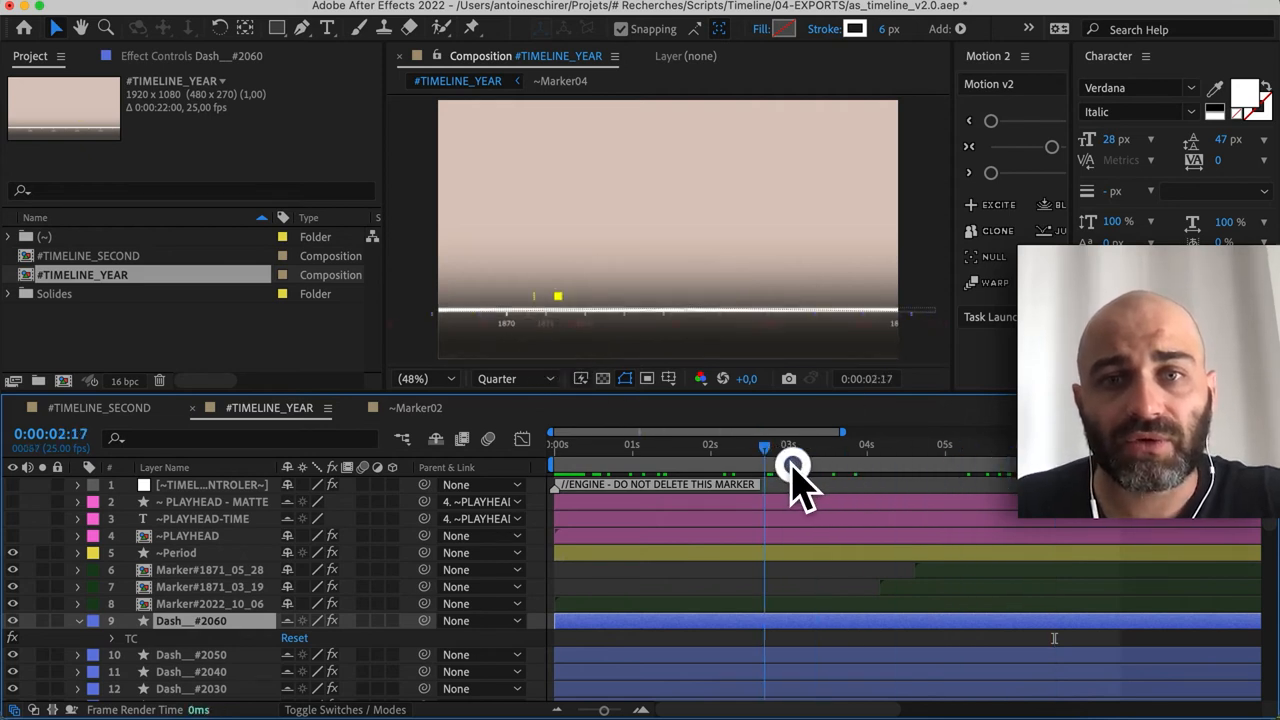
pyautogui.moveTo(793, 445); pyautogui.dragTo(970, 445)
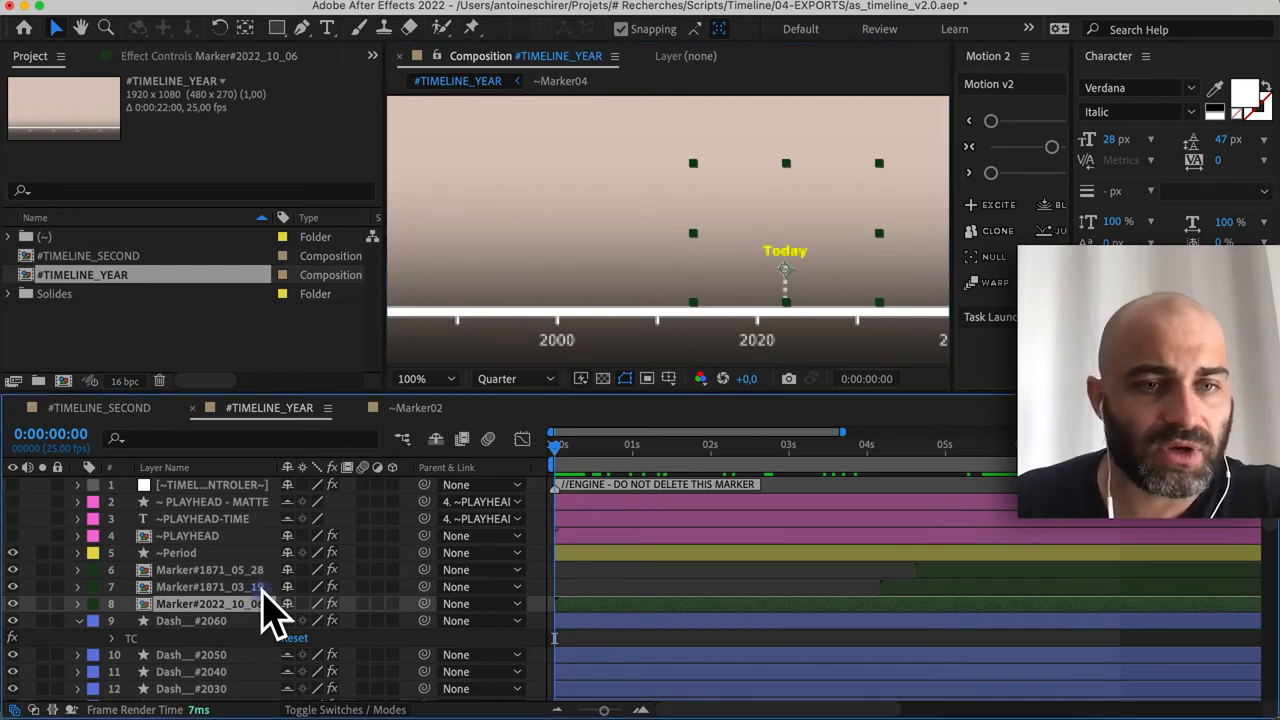
# Step: Rename the Marker#2022_10_06 layer to Marker#1995_06_06
pyautogui.doubleClick(210, 603)
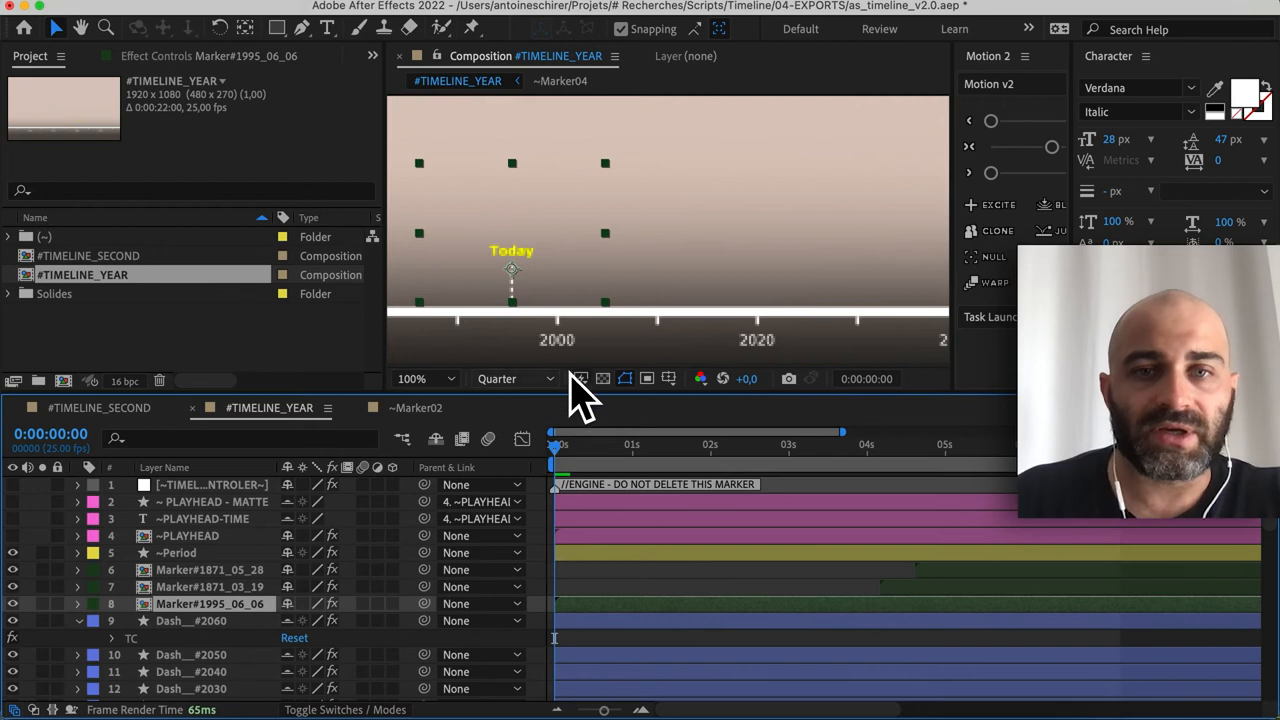
pyautogui.click(203, 518)
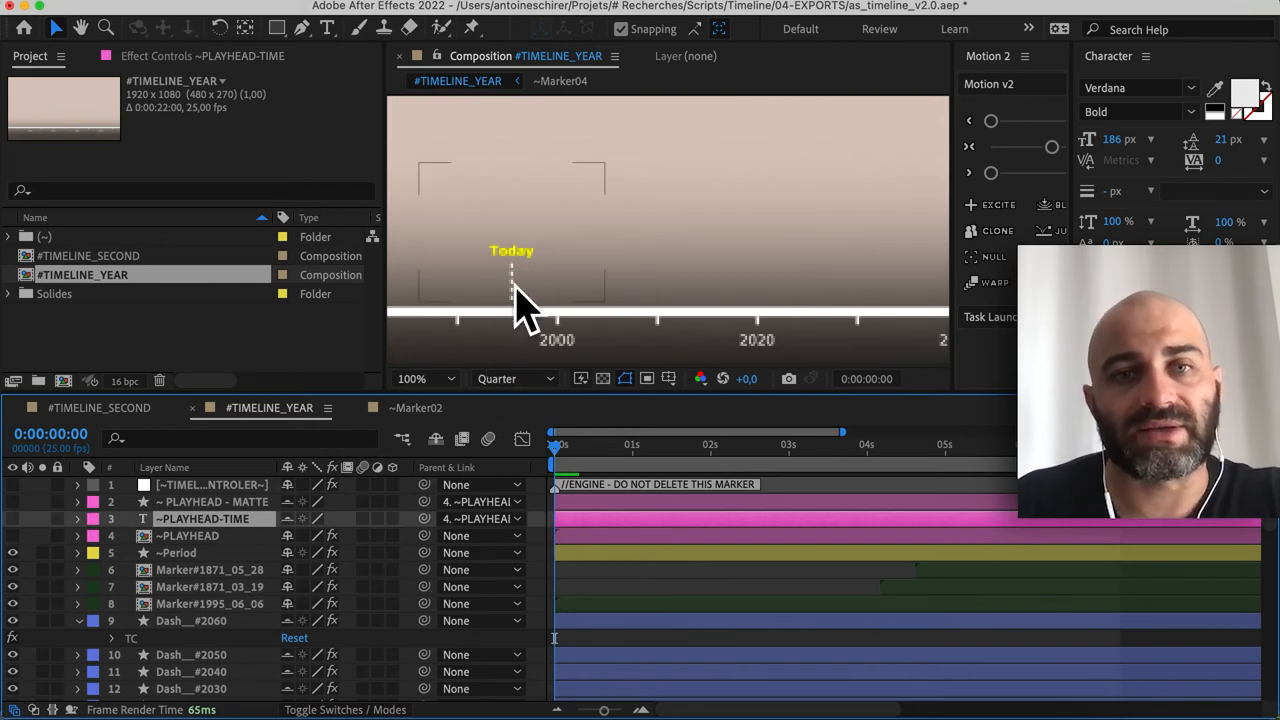
# Step: Switch to the #TIMELINE_SECOND timeline tab
pyautogui.click(99, 407)
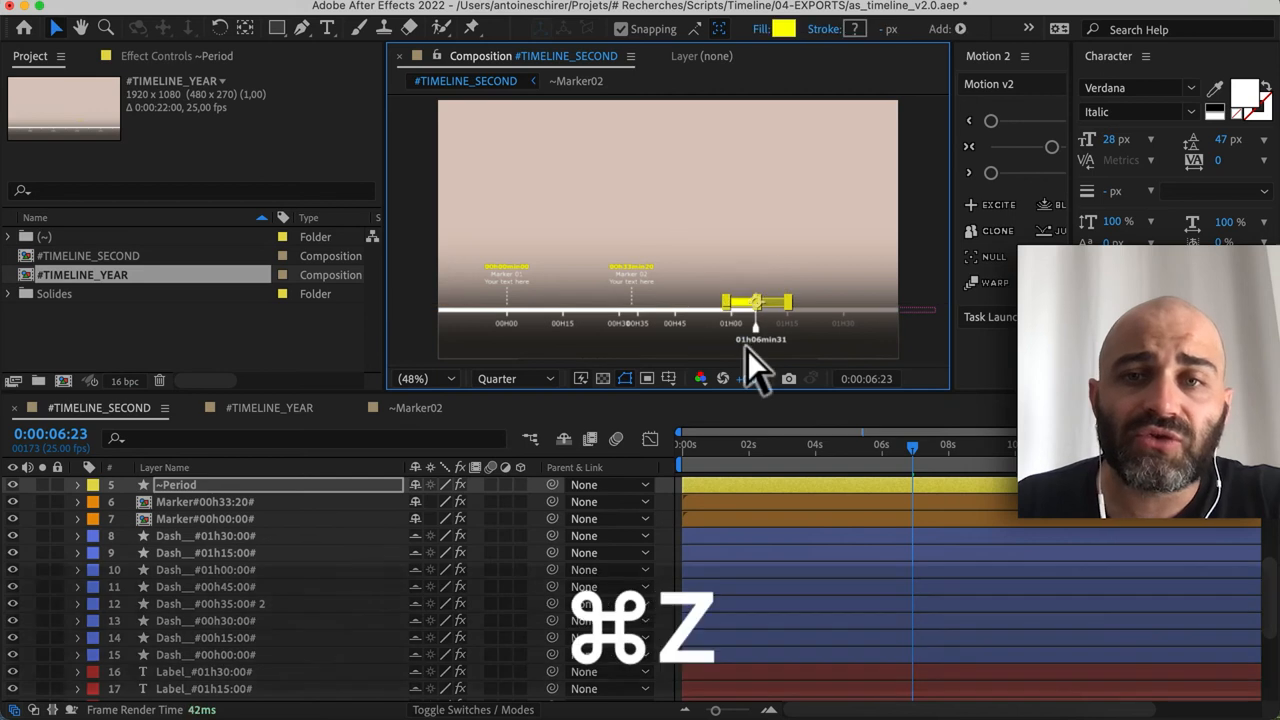
# Step: Undo, expand ~Period's _IN/_OUT sliders, then move to TIMELINE_YEAR's Period controls
pyautogui.press('cmd+z')
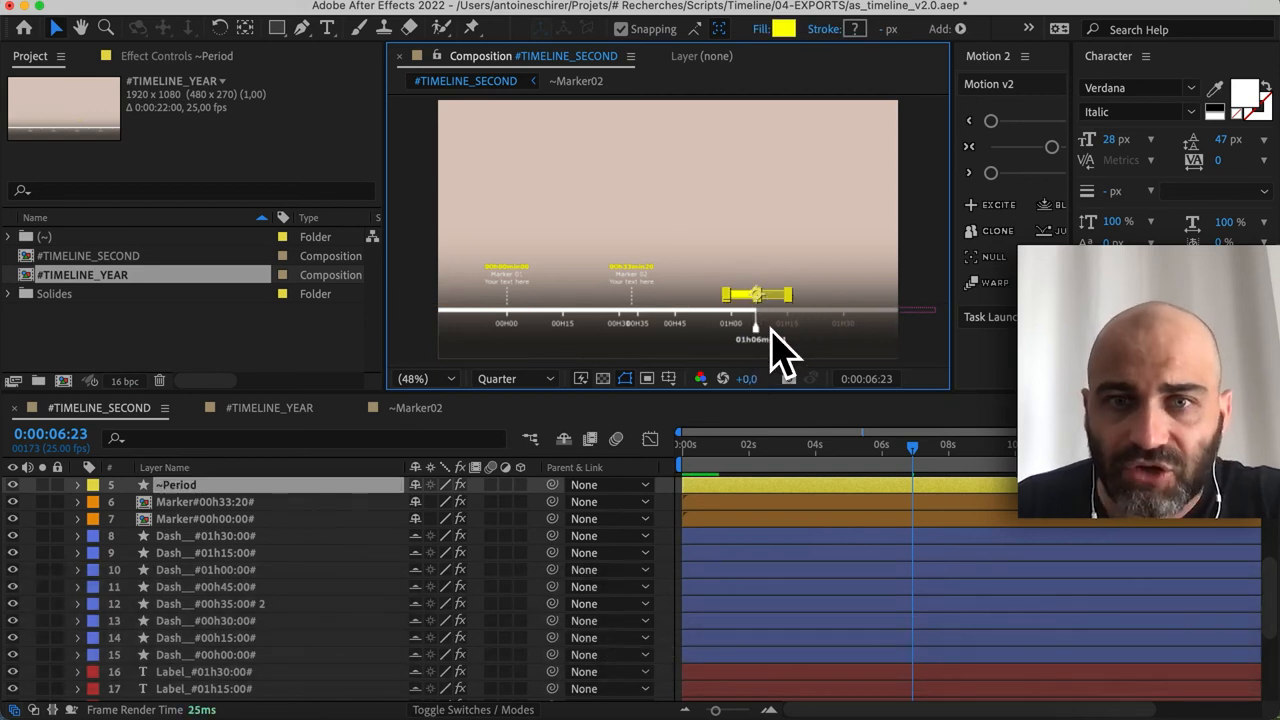
pyautogui.click(77, 485)
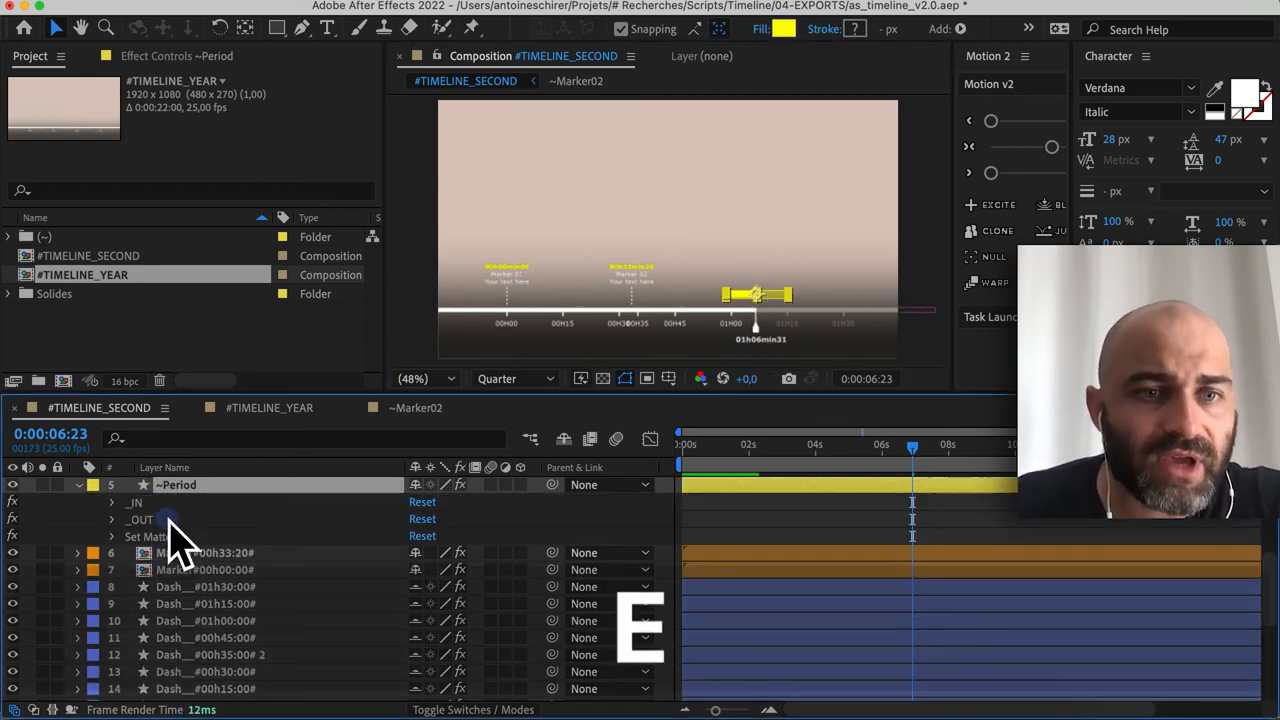
pyautogui.click(111, 502)
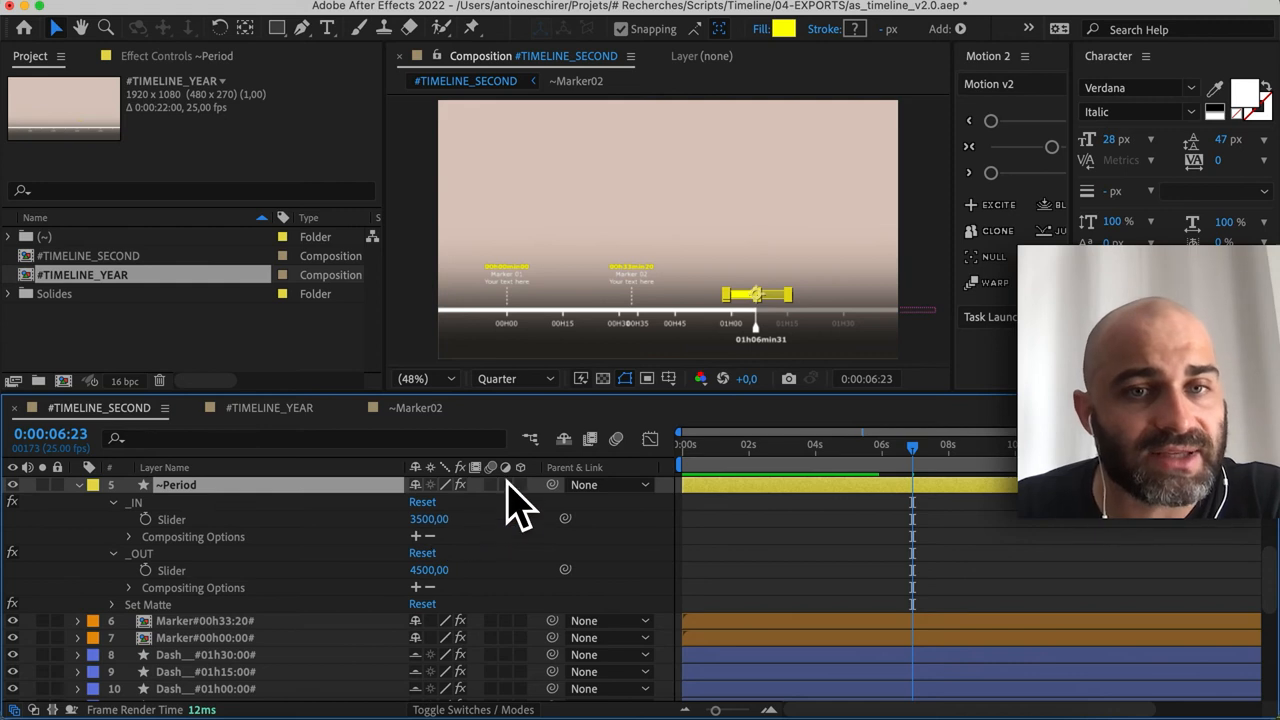
pyautogui.moveTo(530, 345)
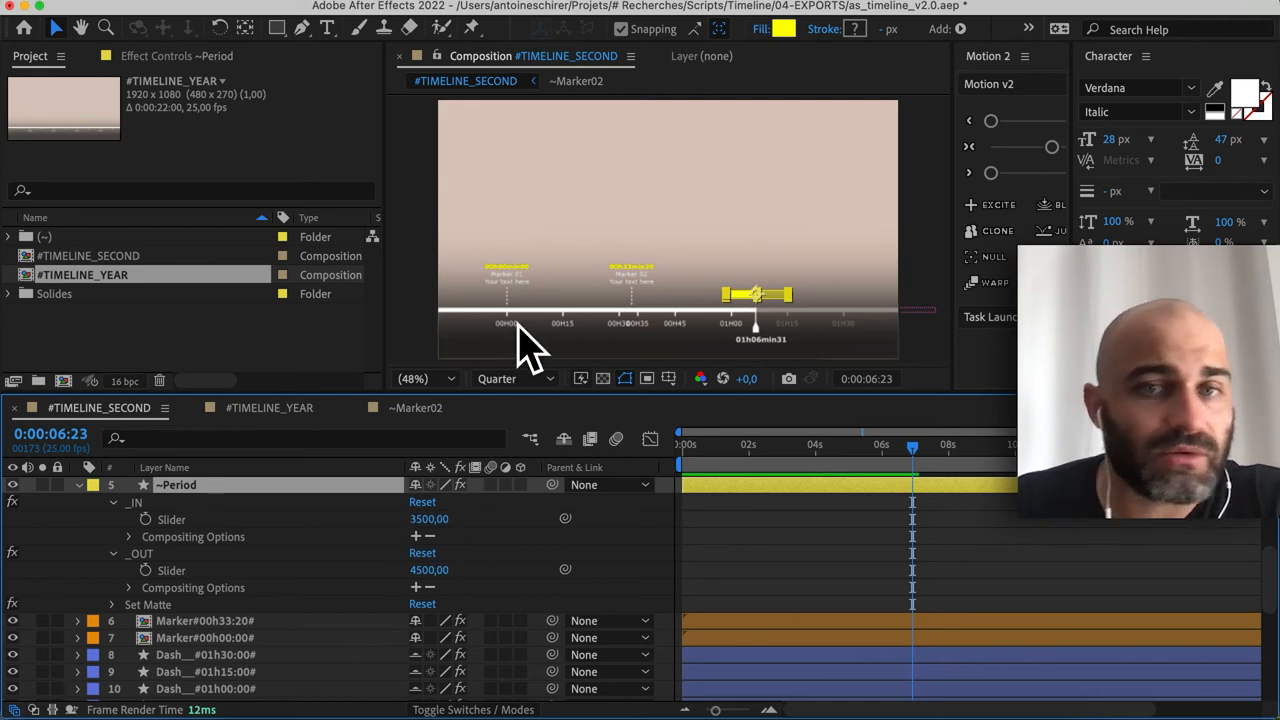
pyautogui.moveTo(524, 355)
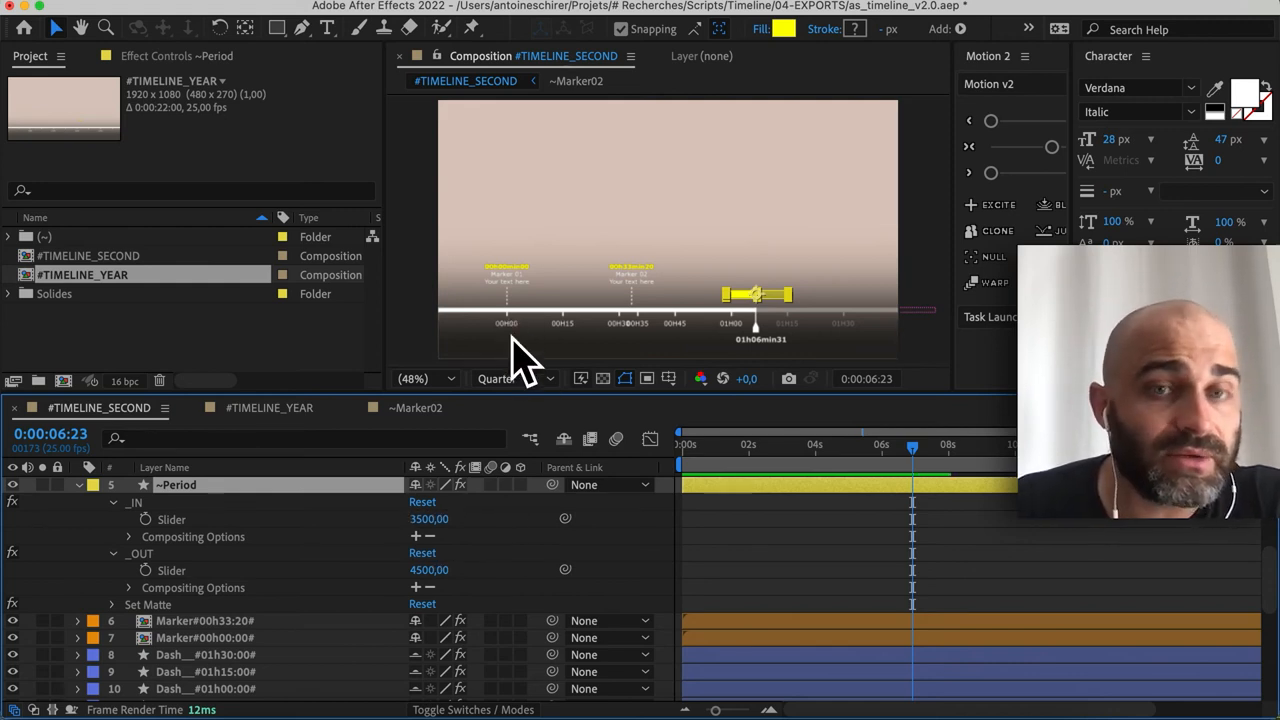
pyautogui.click(85, 275)
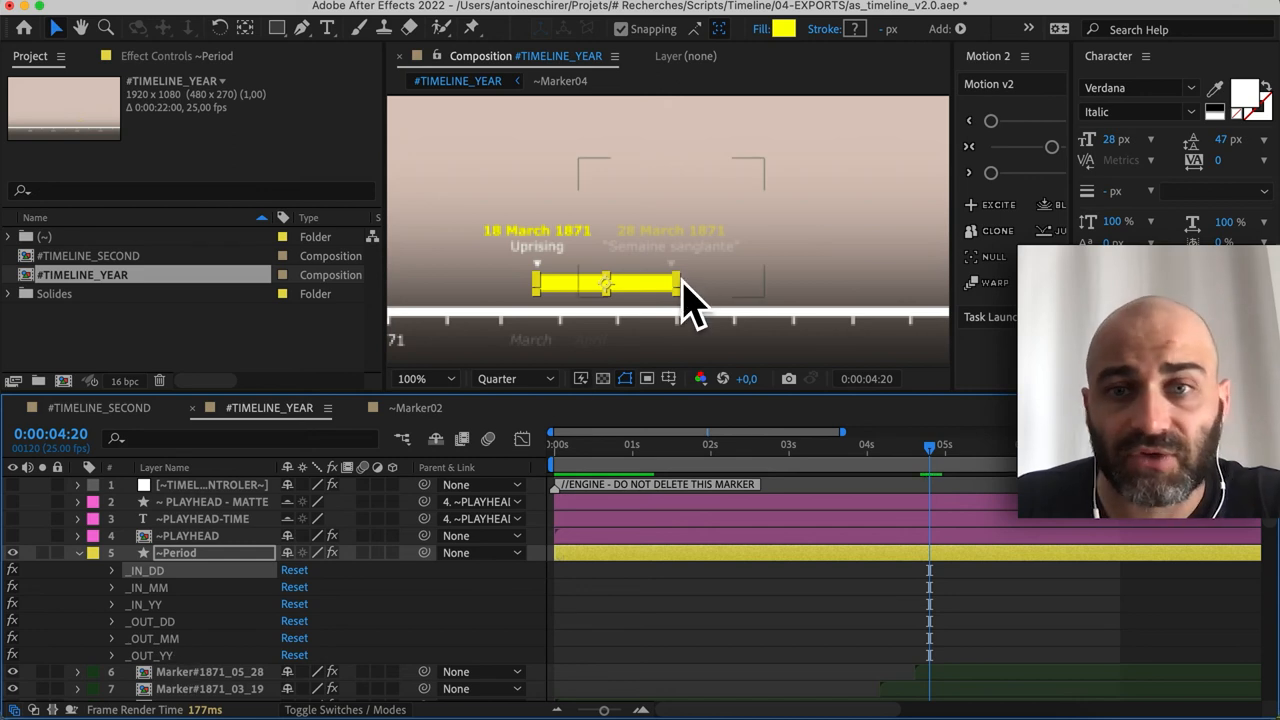
# Step: Toggle the _IN_DD effect open and closed, then open the _IN_MM month slider value for editing
pyautogui.click(112, 570)
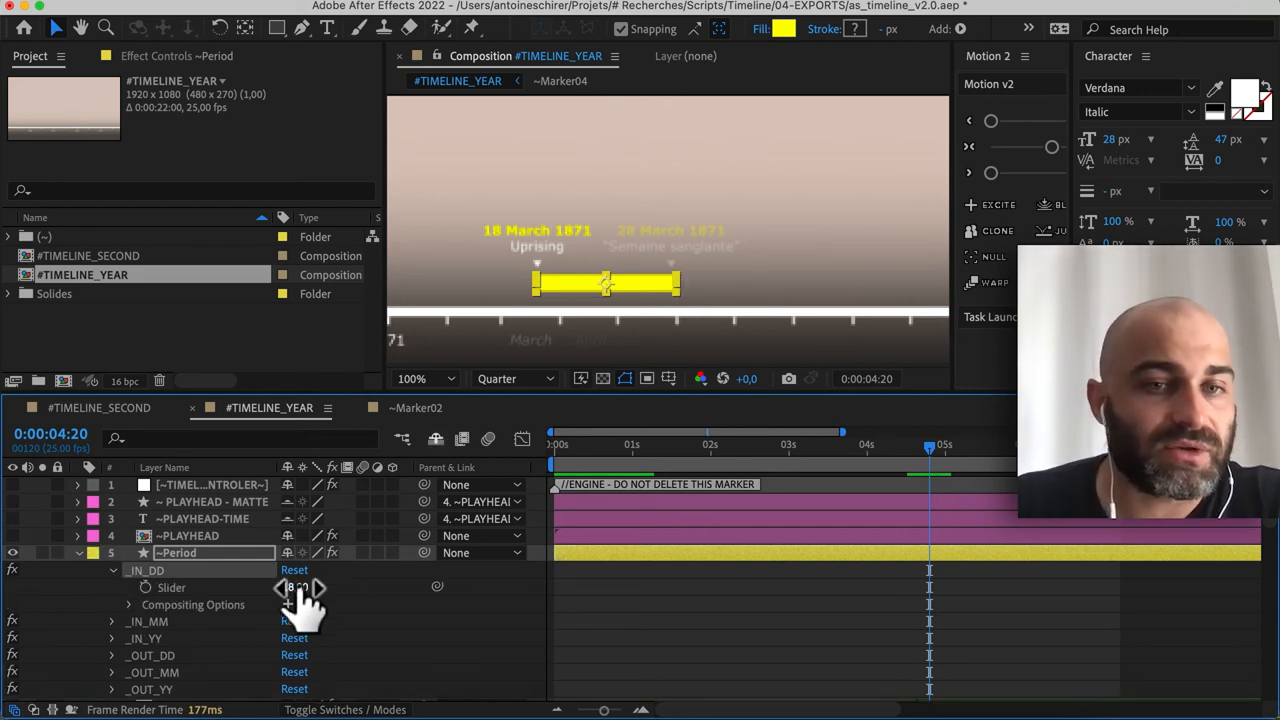
pyautogui.click(112, 569)
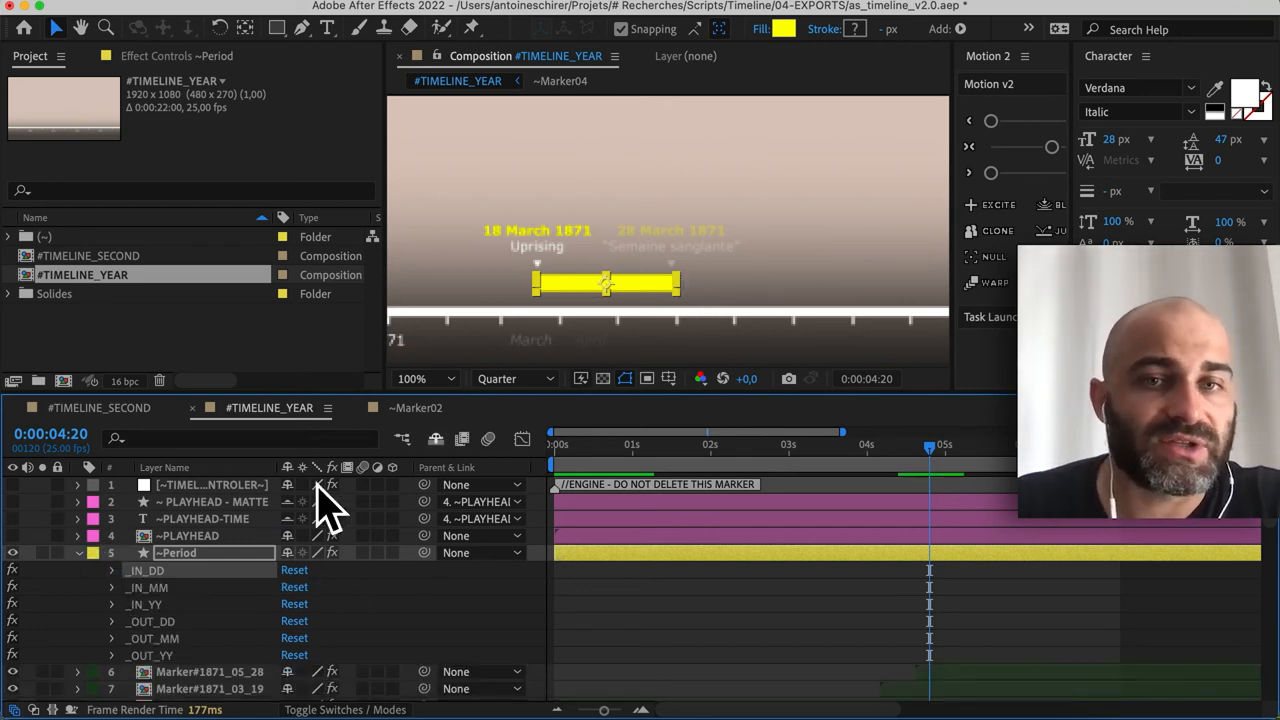
pyautogui.moveTo(400, 460)
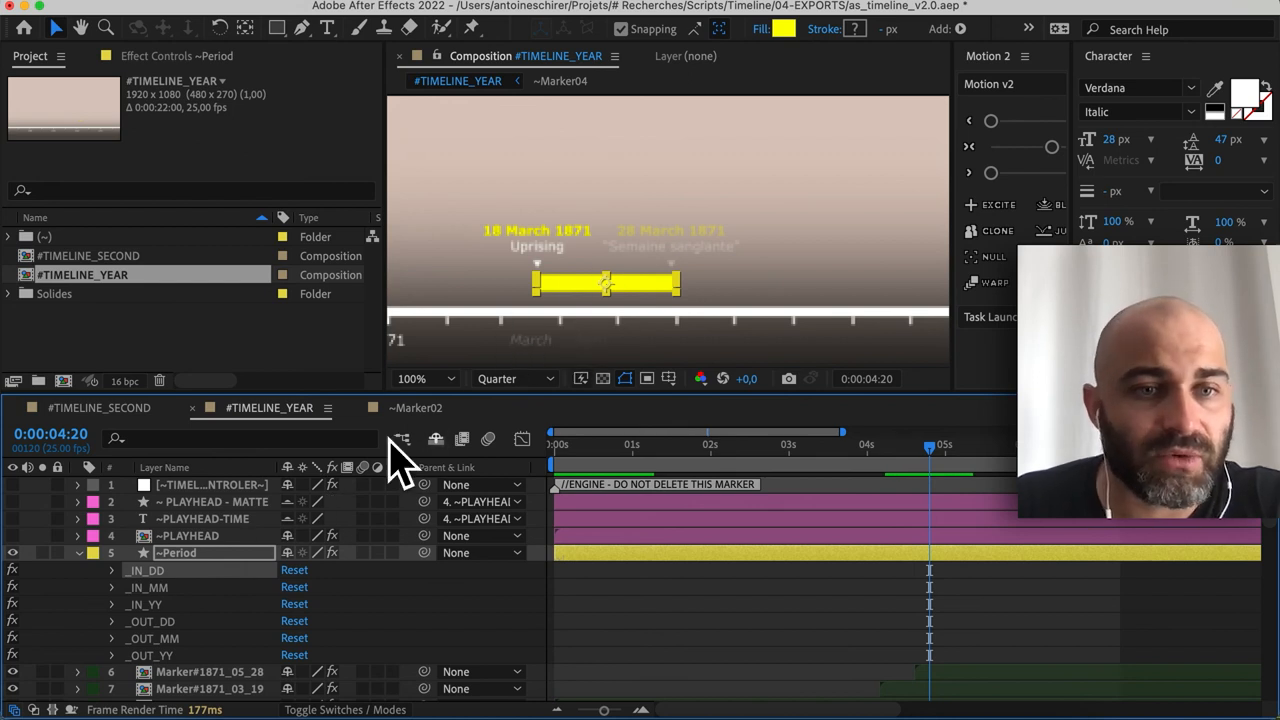
pyautogui.moveTo(180, 585)
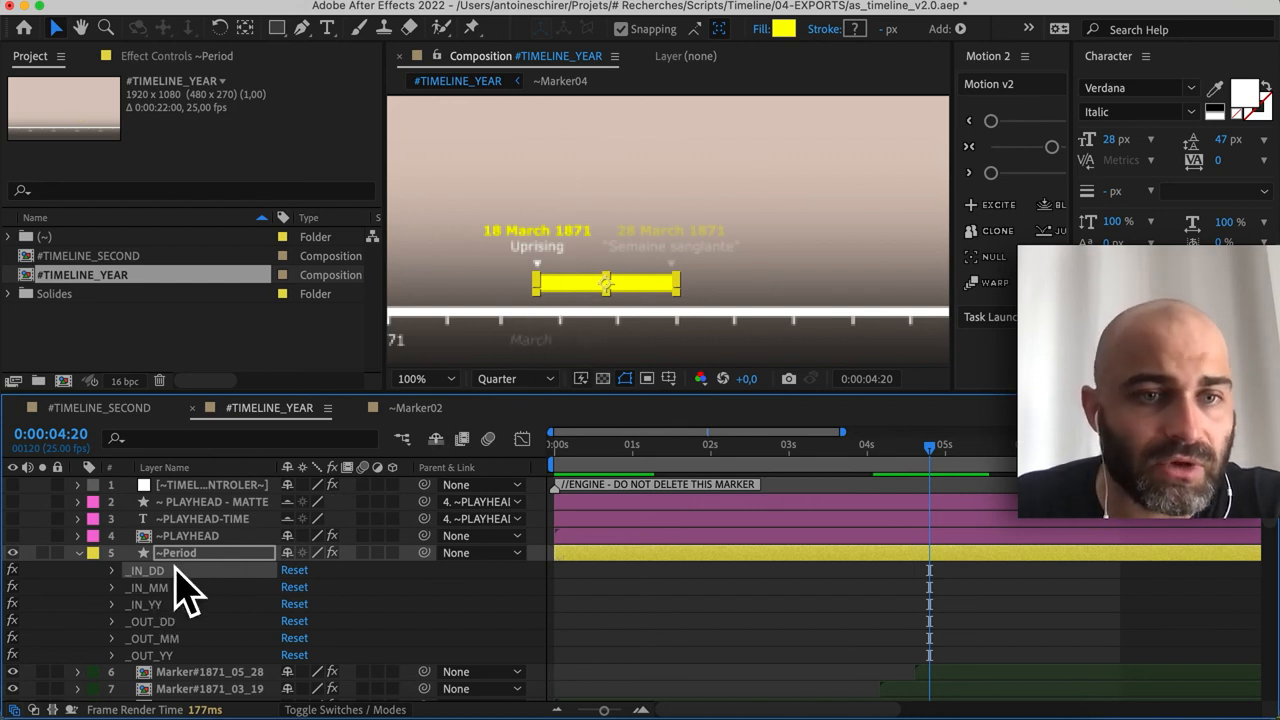
pyautogui.click(112, 587)
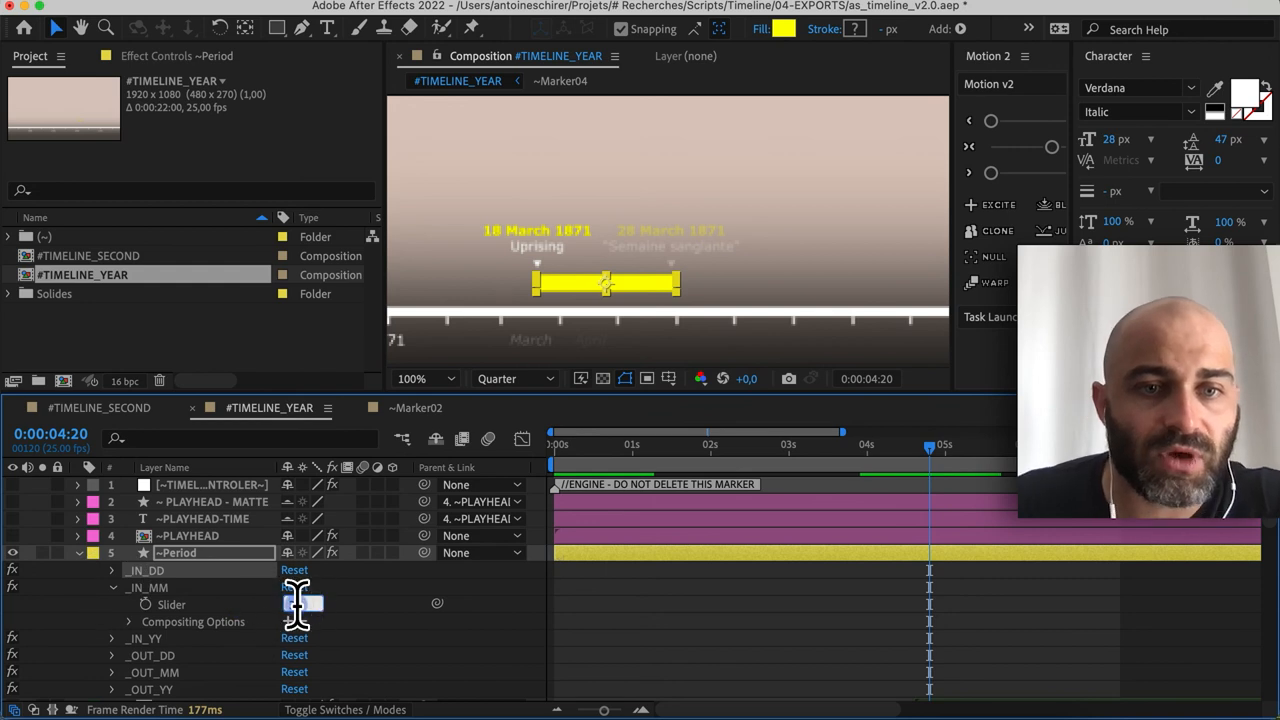